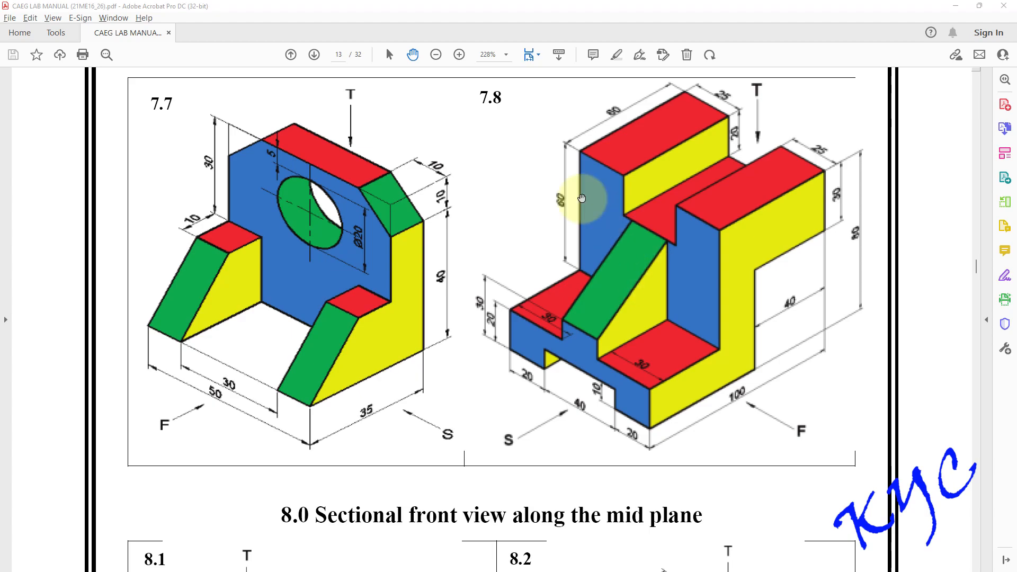
pyautogui.moveTo(227, 167)
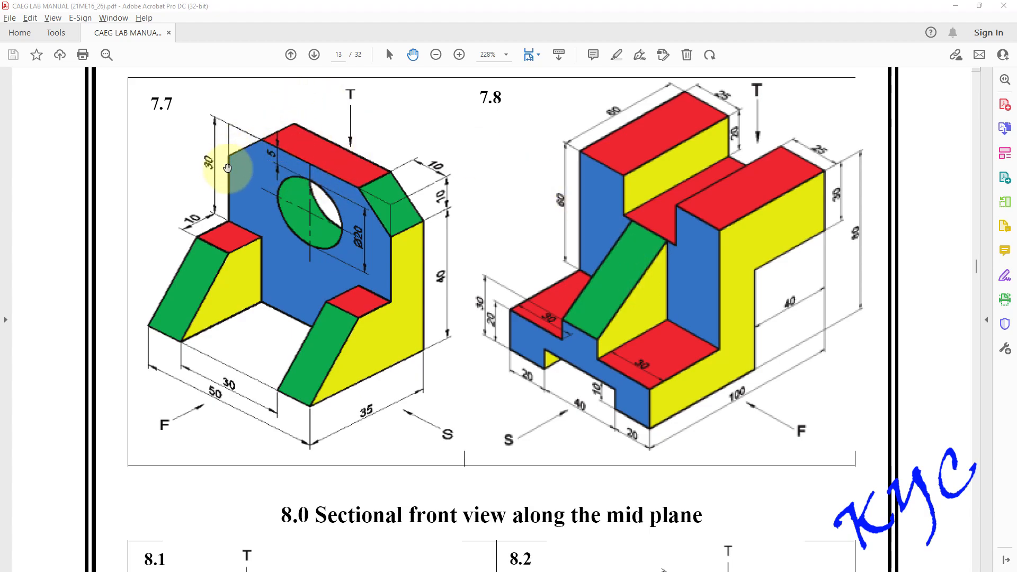
pyautogui.moveTo(193, 222)
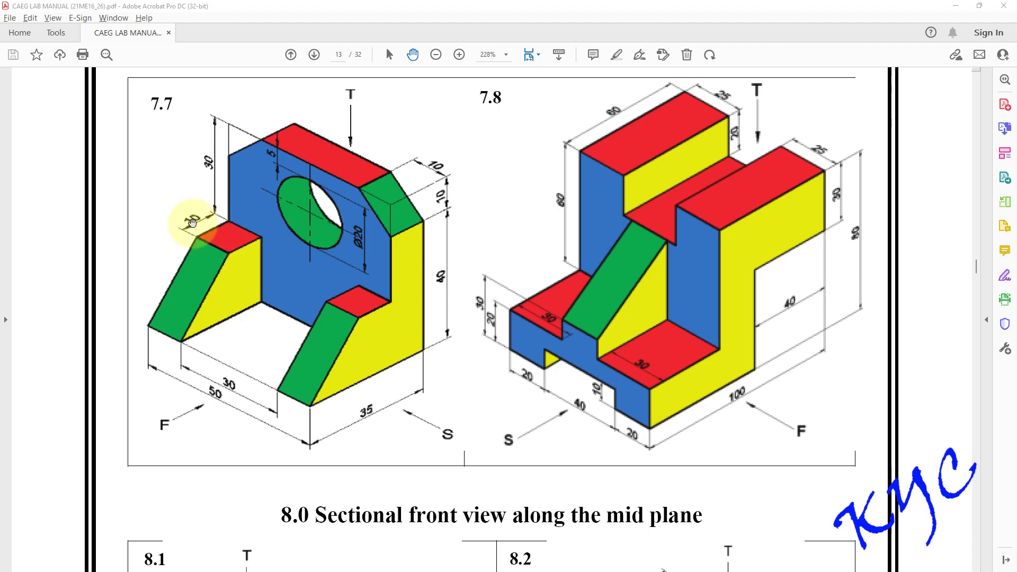
pyautogui.moveTo(238, 268)
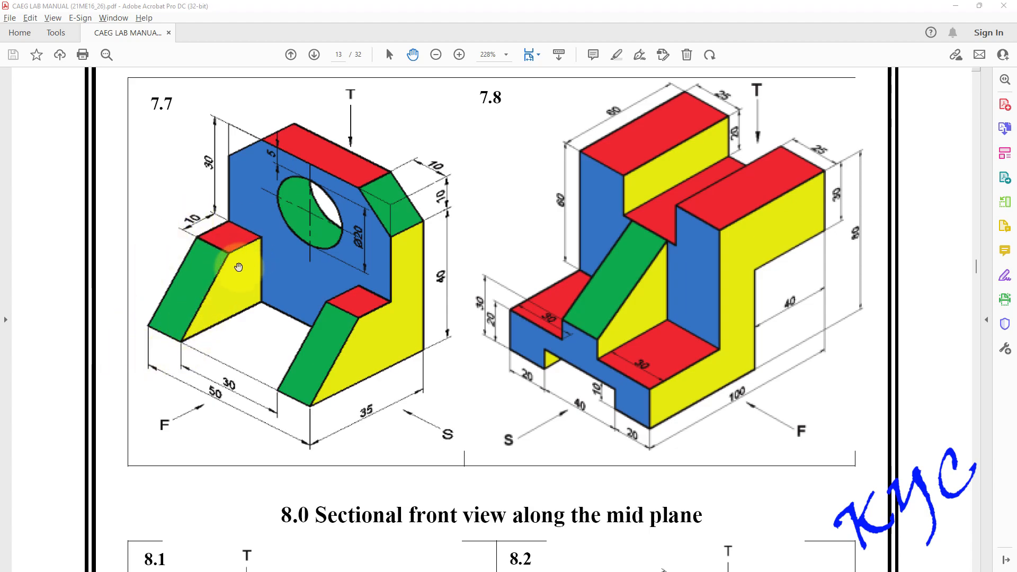
pyautogui.moveTo(238, 313)
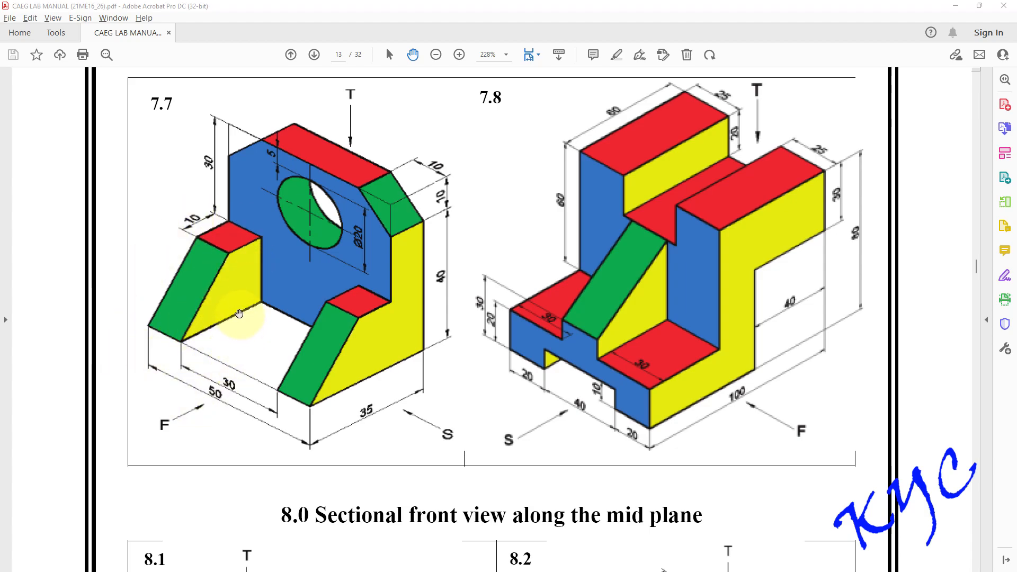
pyautogui.moveTo(233, 192)
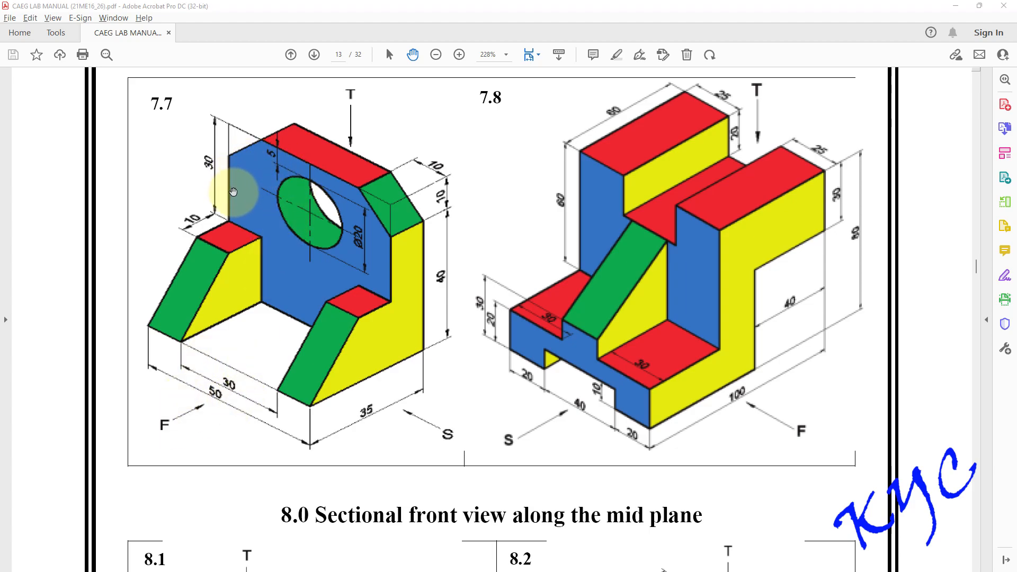
pyautogui.moveTo(352, 233)
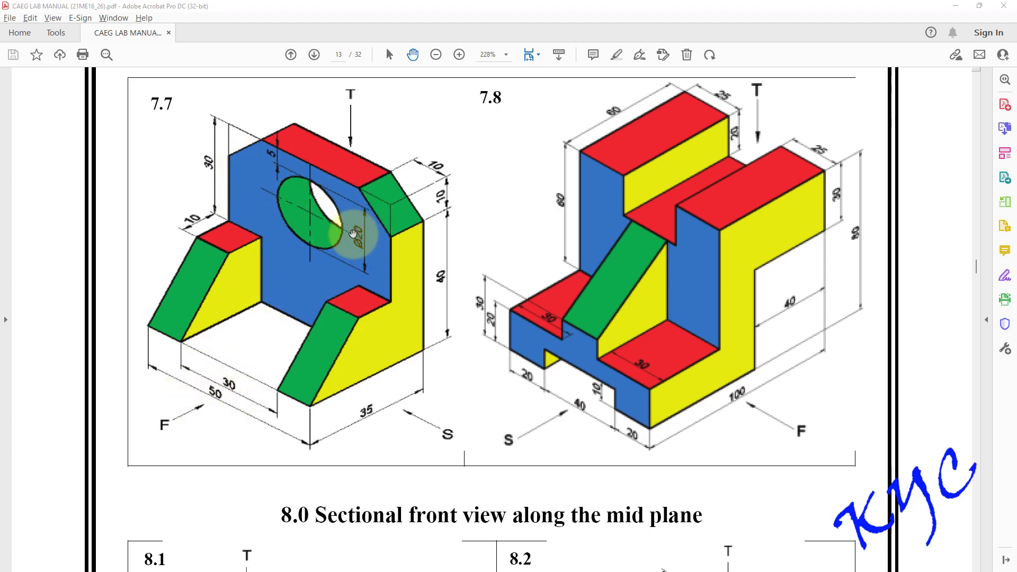
pyautogui.moveTo(356, 385)
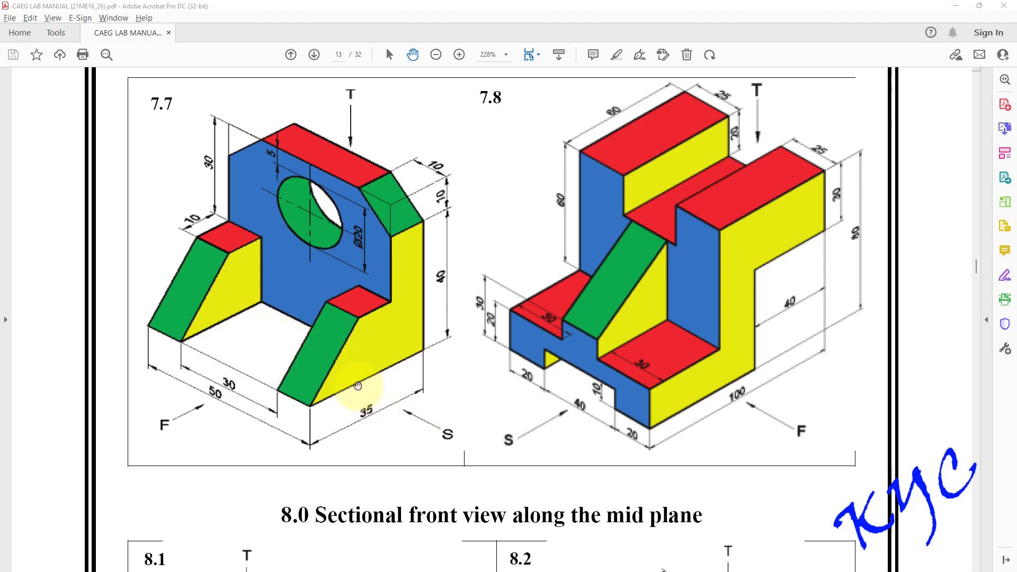
pyautogui.moveTo(335, 294)
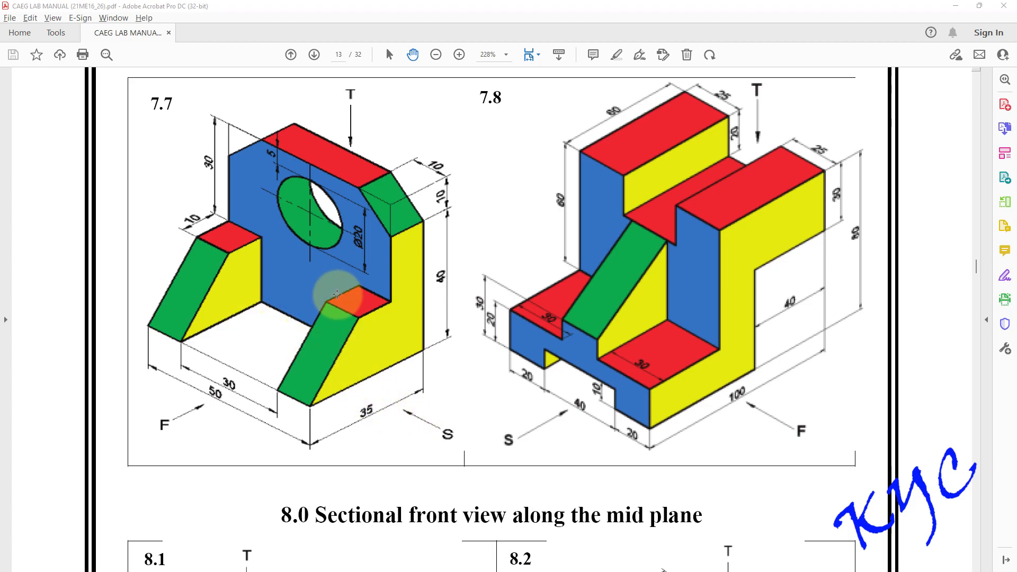
pyautogui.moveTo(765, 21)
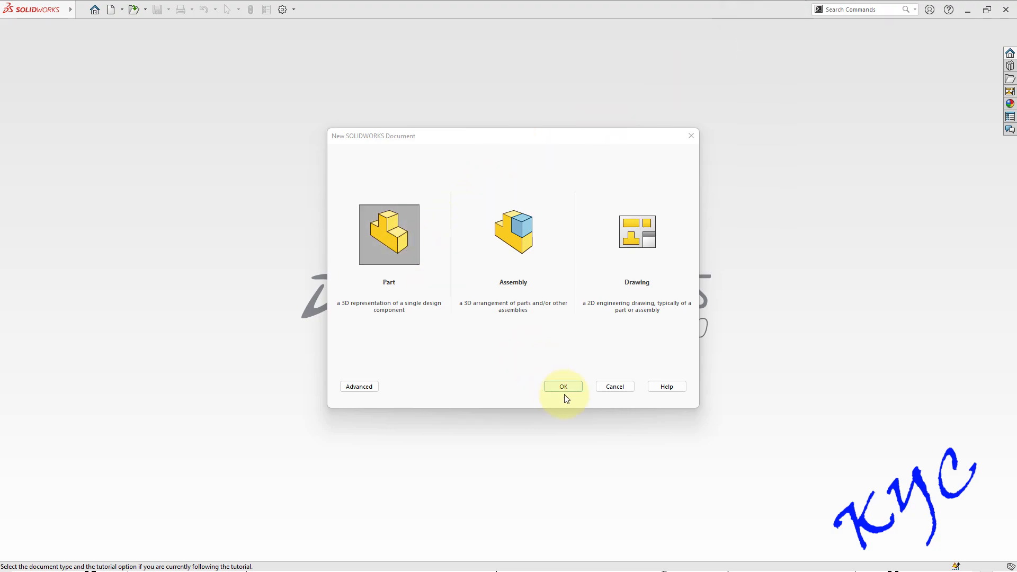
# Step: Create a new part and start a Front Plane sketch with the straight Line tool
pyautogui.click(563, 387)
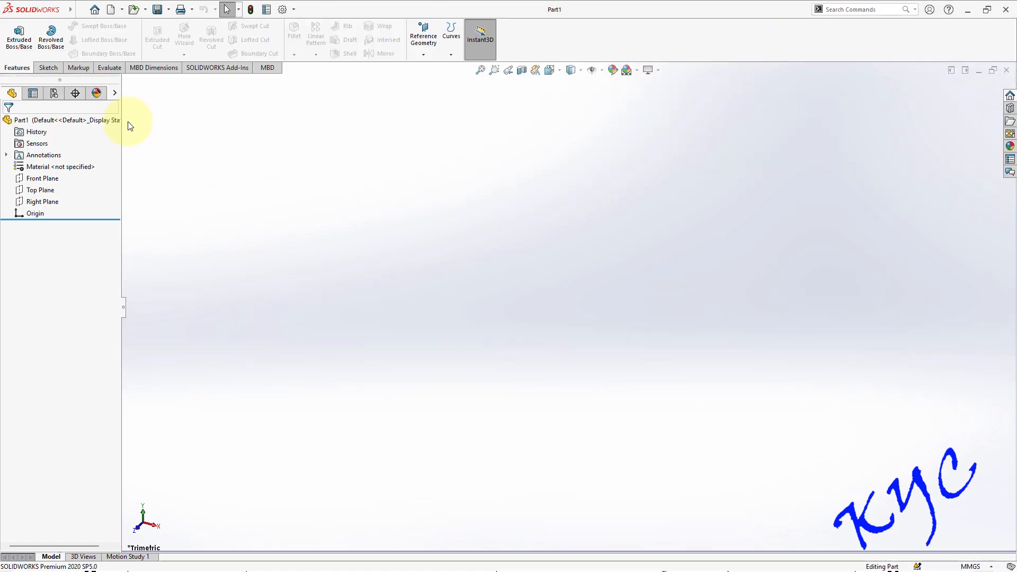
pyautogui.click(42, 177)
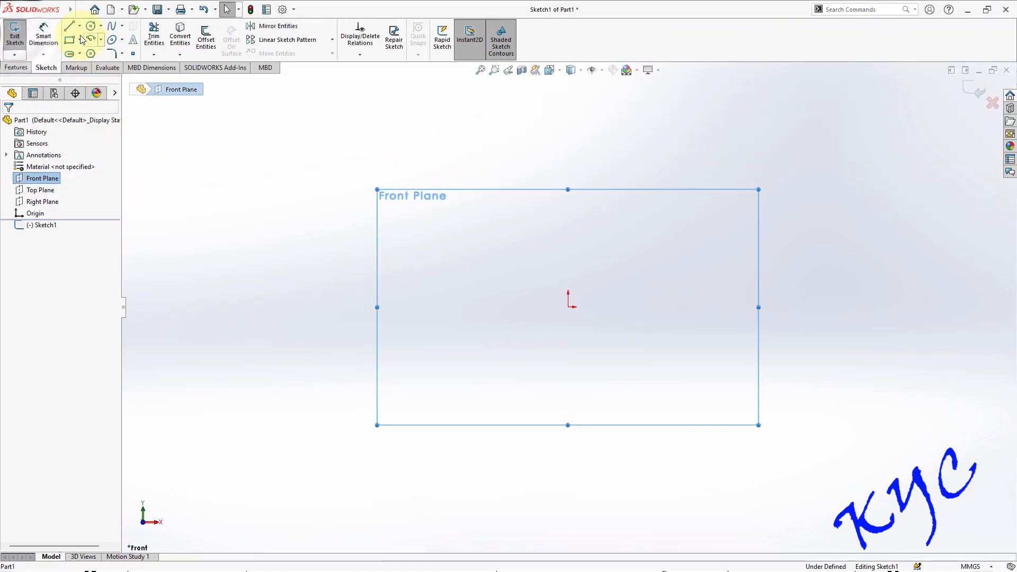
pyautogui.click(79, 25)
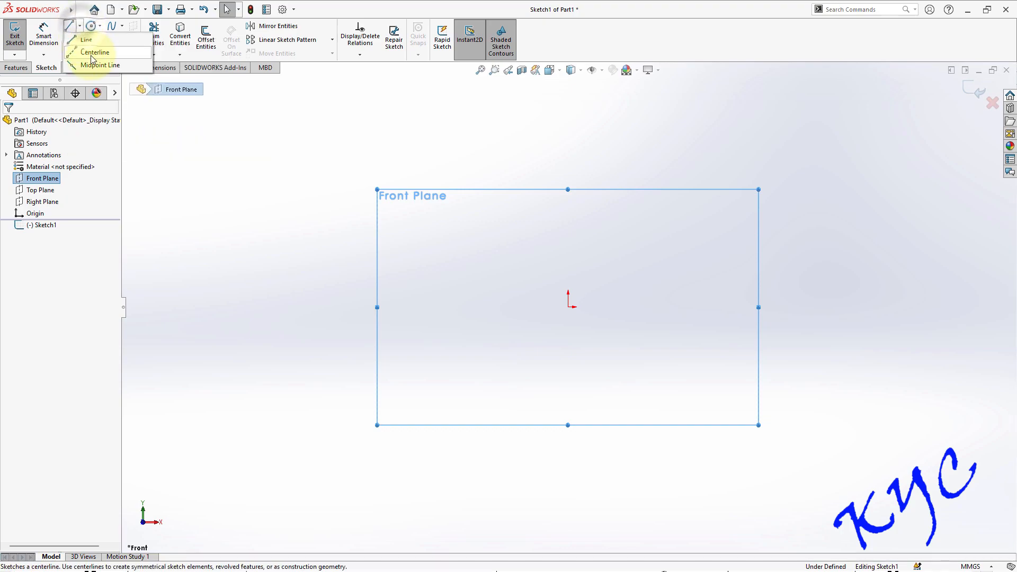
pyautogui.click(99, 65)
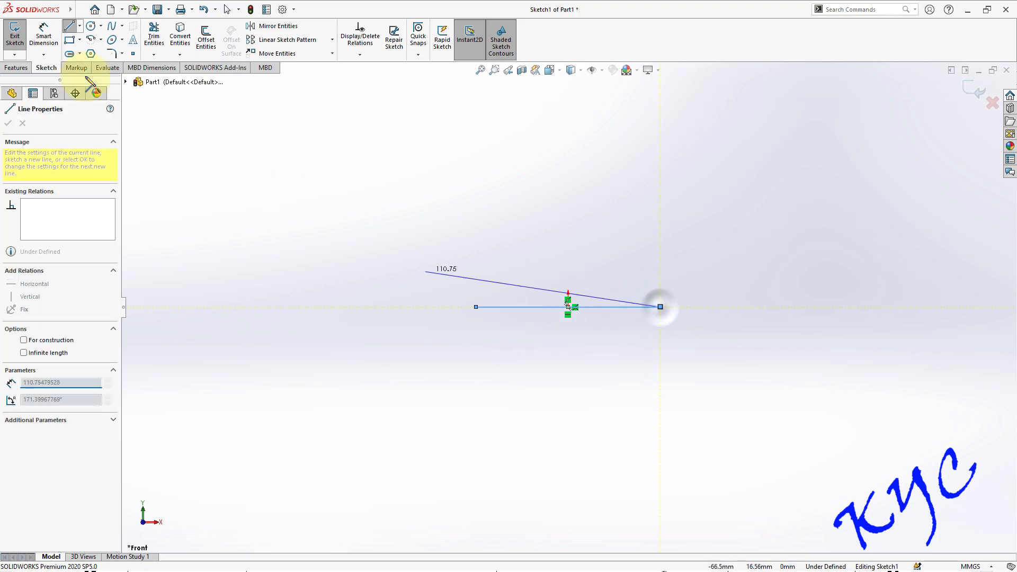
# Step: Complete the horizontal base line through the origin and size it to 50 mm
pyautogui.click(8, 123)
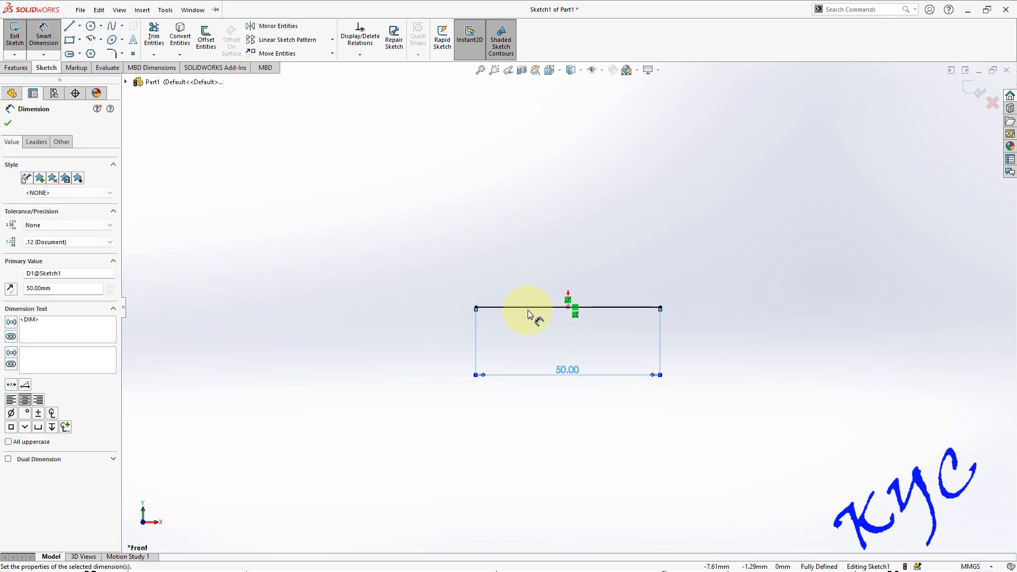
pyautogui.moveTo(545, 308)
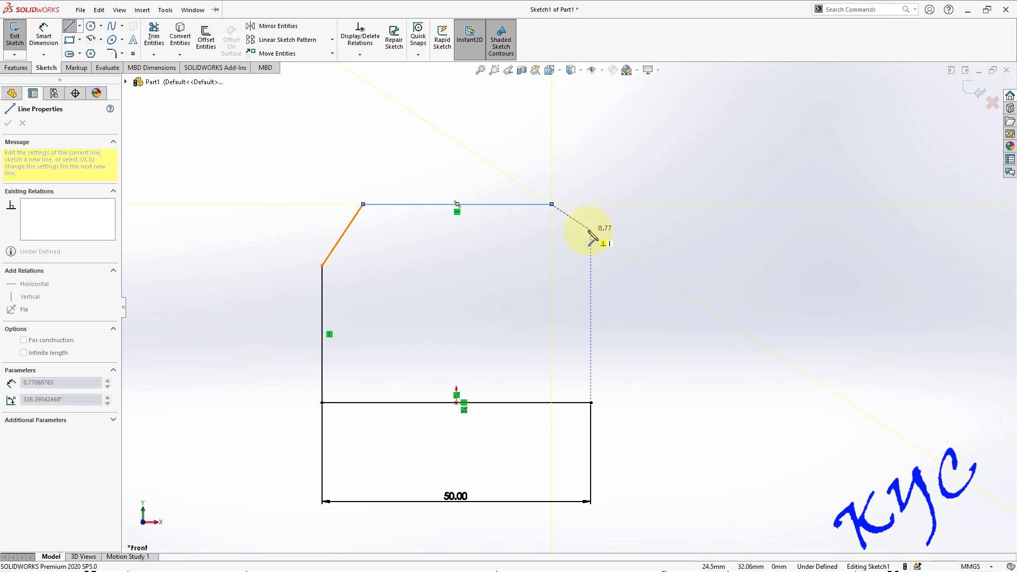
# Step: Close the outline with the right sloped edge and centre the top edge's midpoint above the origin
pyautogui.click(589, 402)
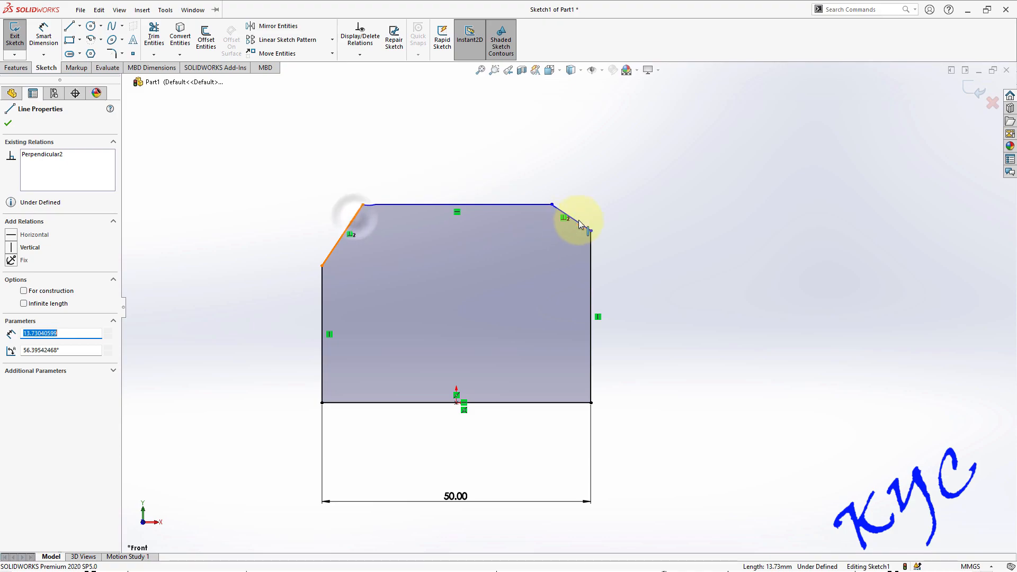
pyautogui.click(571, 221)
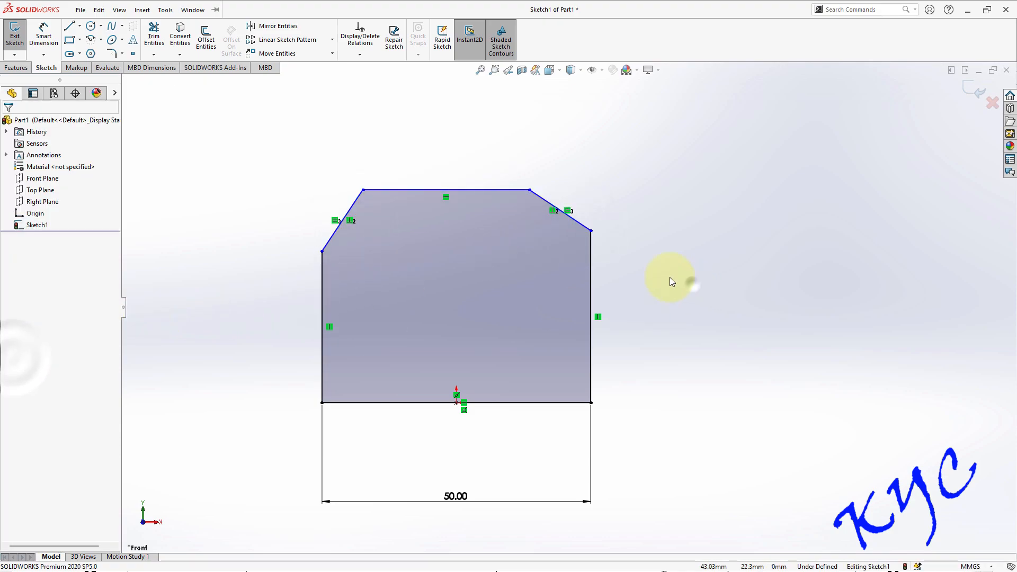
pyautogui.moveTo(445, 193)
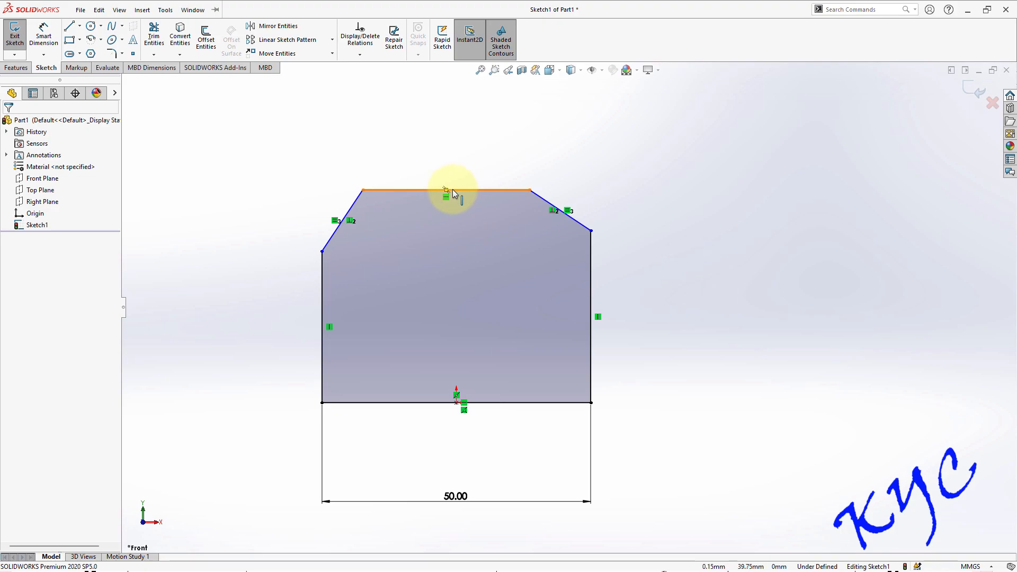
pyautogui.click(445, 191)
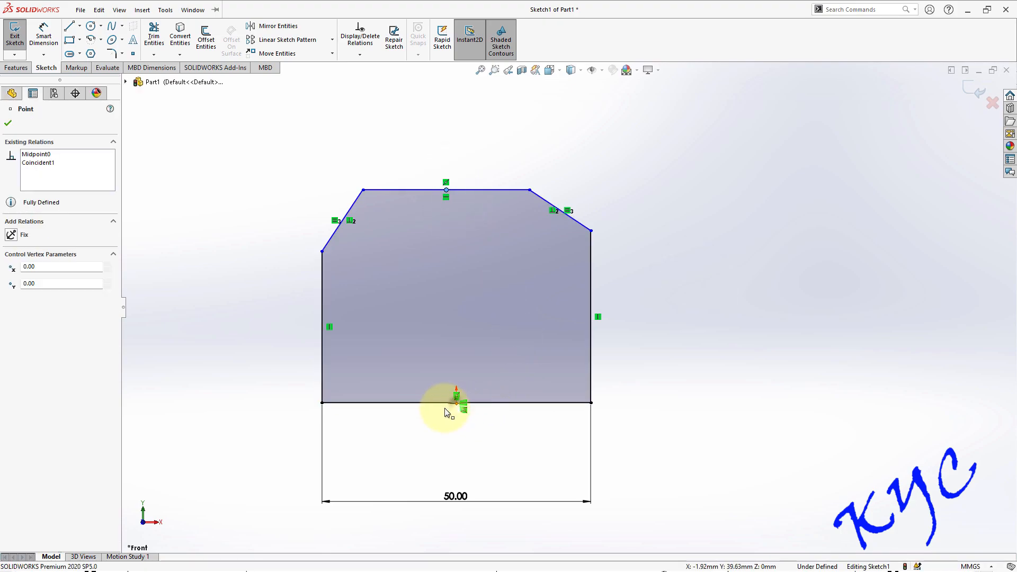
pyautogui.click(456, 402)
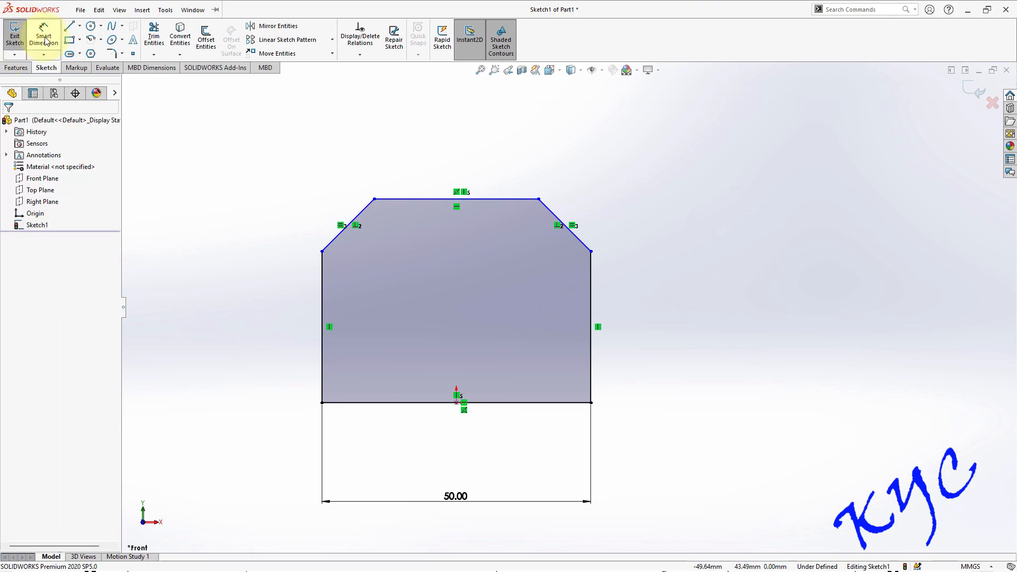
pyautogui.moveTo(541, 206)
pyautogui.write('10')
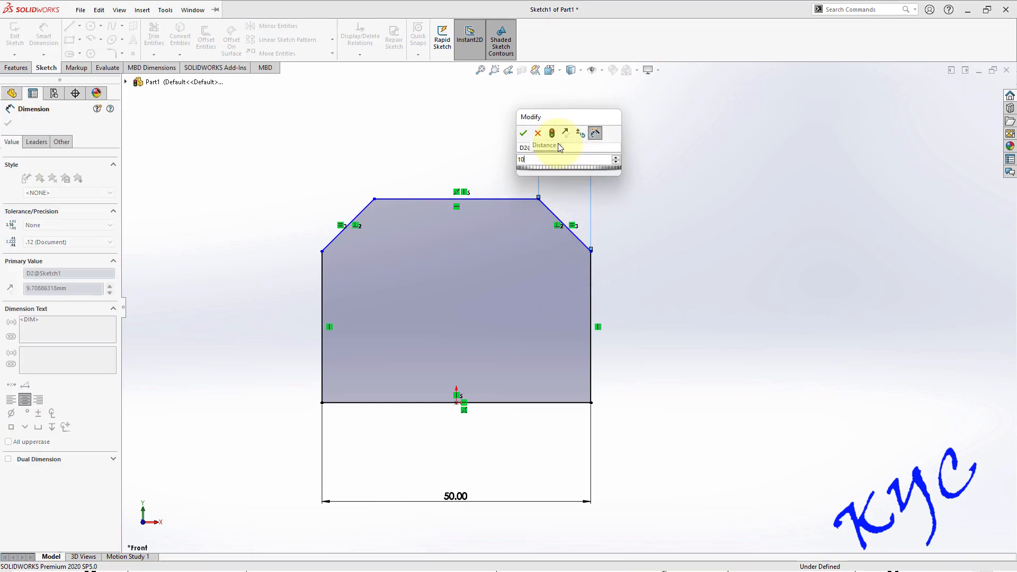
# Step: Dimension both corner cuts 10 × 10 mm and the right side height 40 mm
pyautogui.click(523, 133)
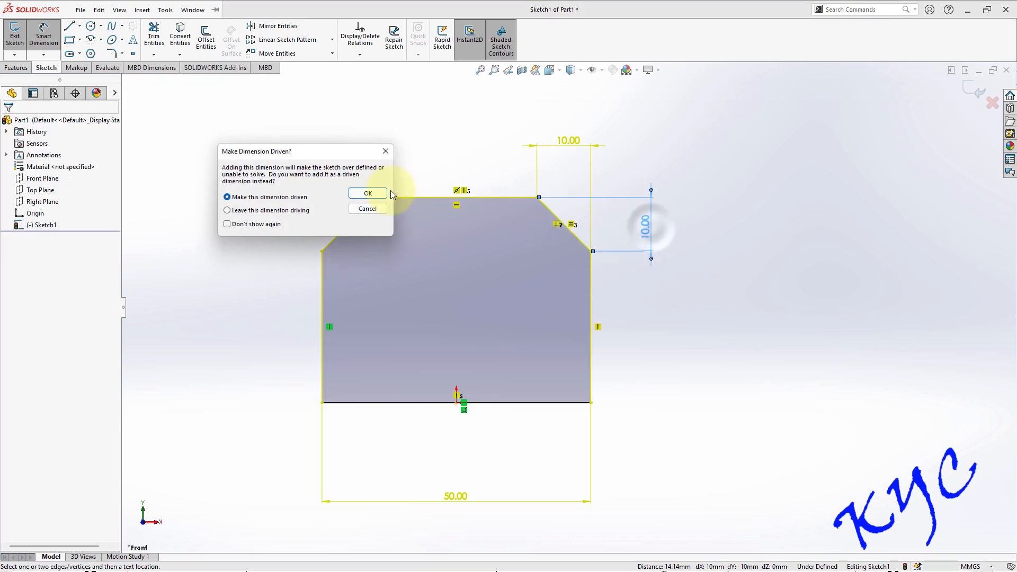
pyautogui.click(366, 193)
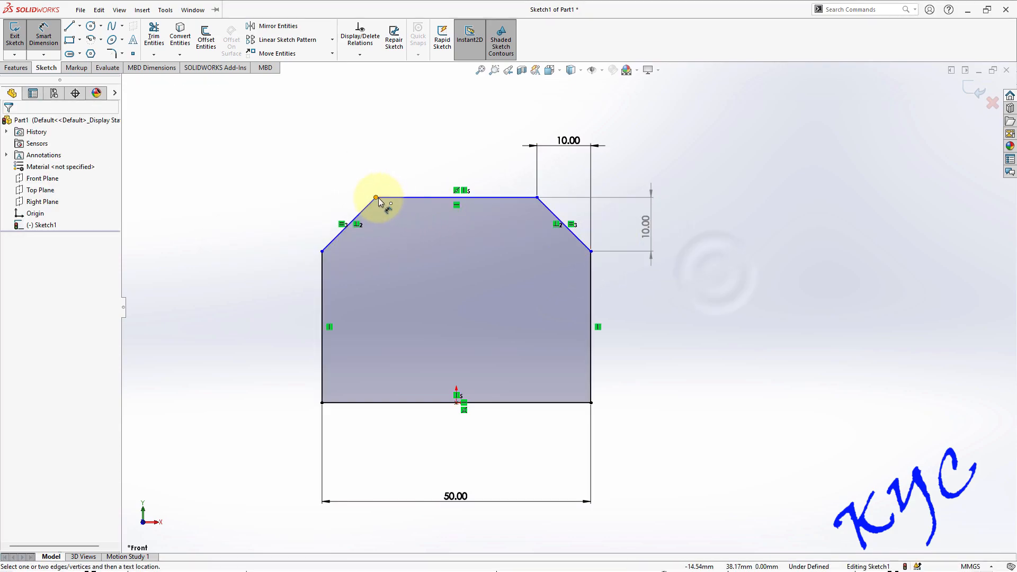
pyautogui.click(375, 197)
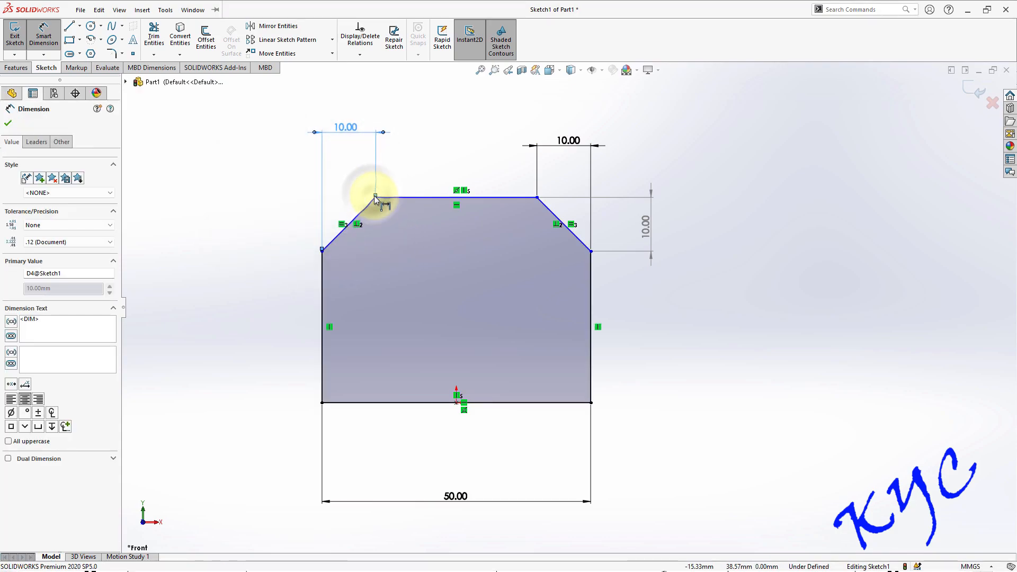
pyautogui.click(323, 250)
pyautogui.write('40')
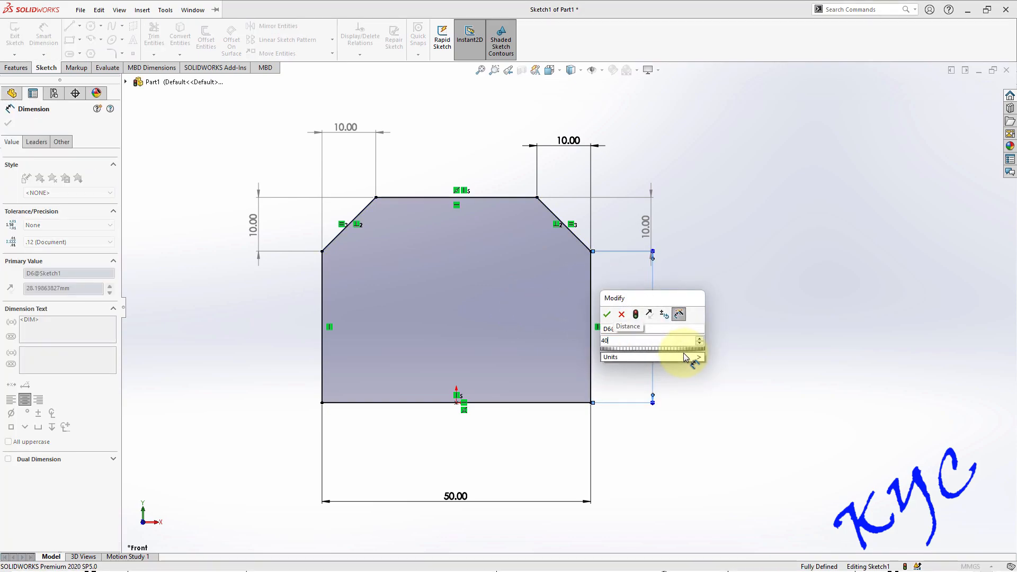
pyautogui.click(607, 314)
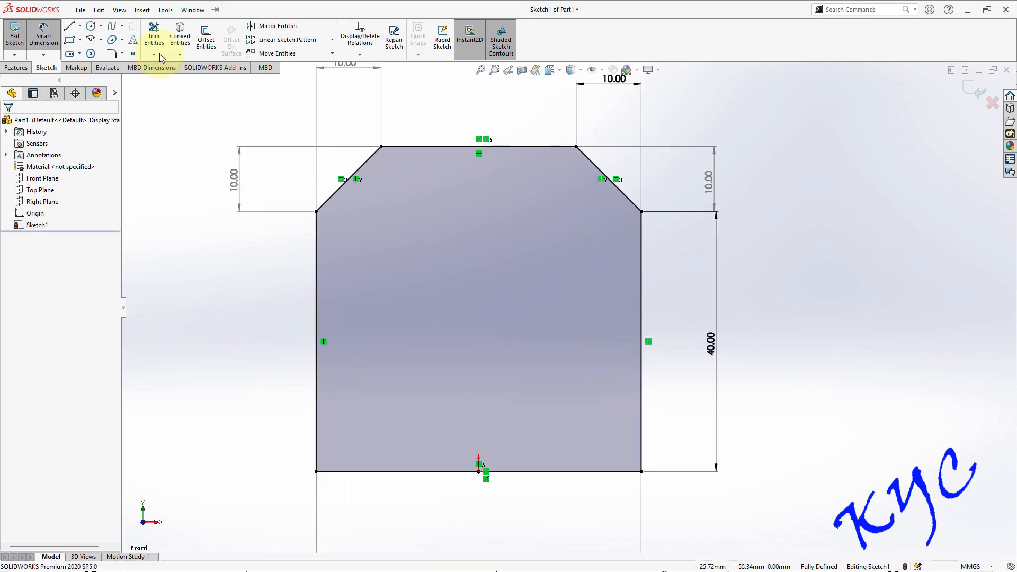
# Step: Draw a centreline and dimension it 15 mm
pyautogui.click(78, 25)
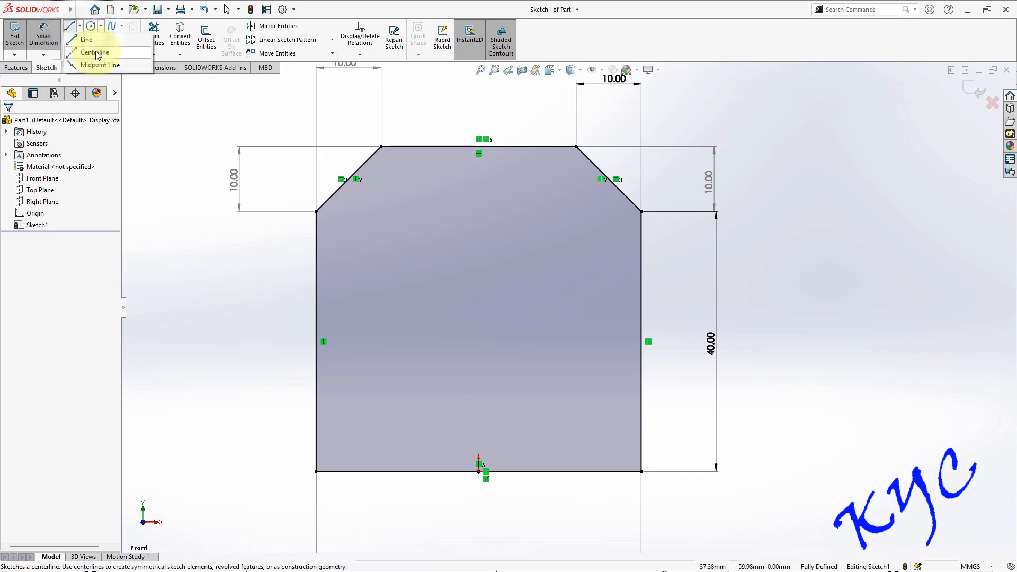
pyautogui.click(95, 52)
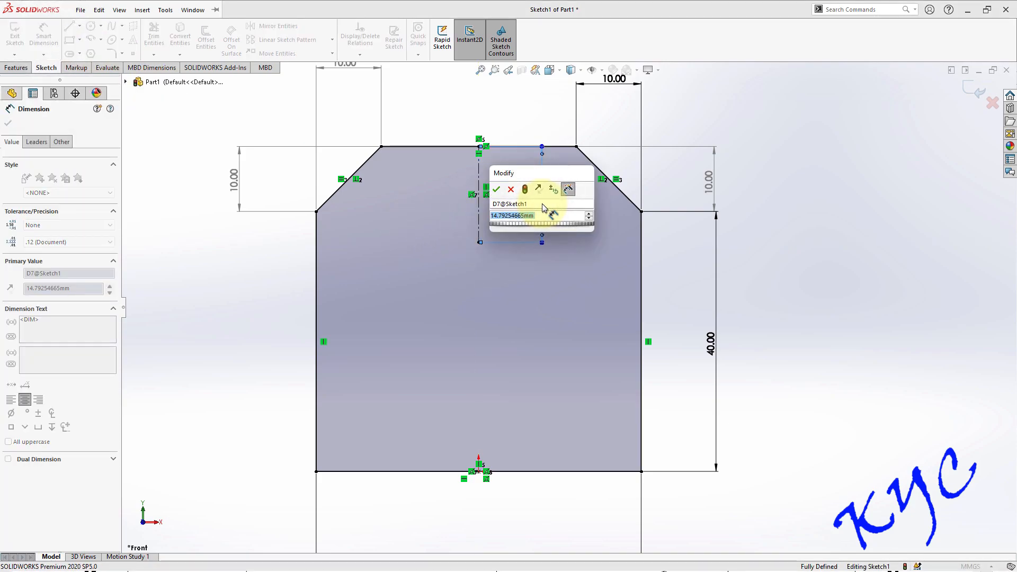
pyautogui.click(496, 188)
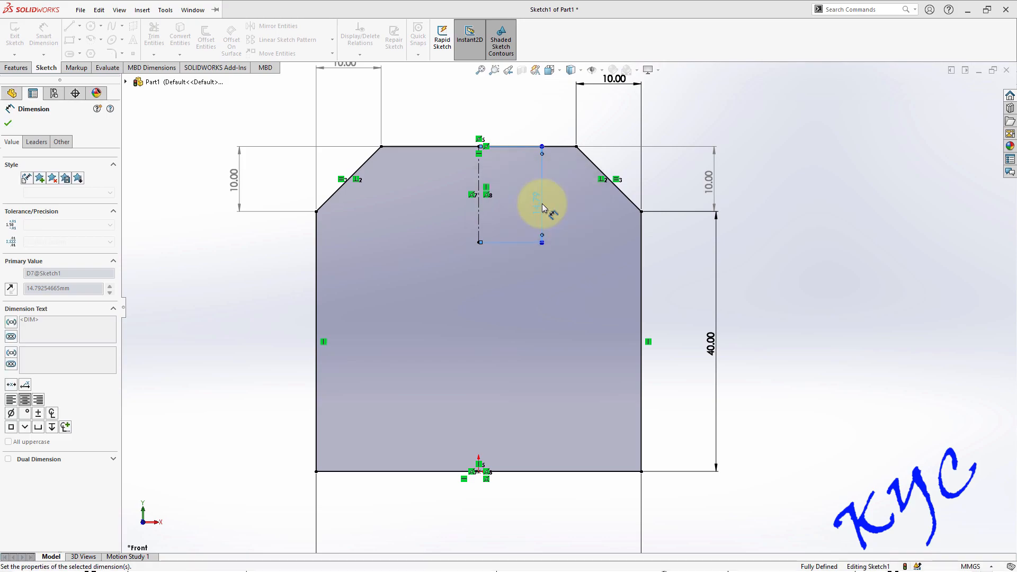
# Step: Add the 20 mm diameter hole and exit the sketch
pyautogui.click(80, 9)
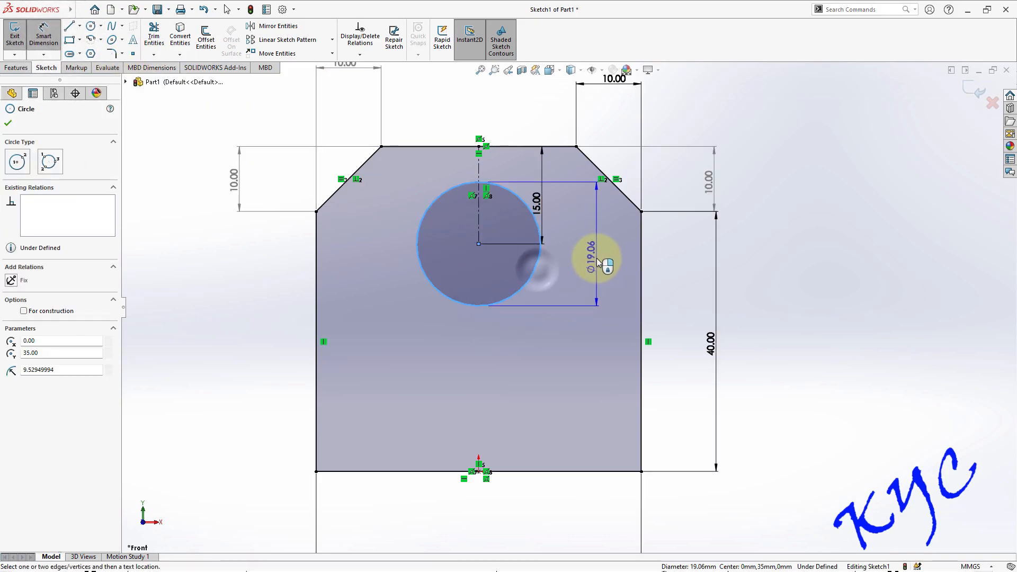
pyautogui.click(593, 259)
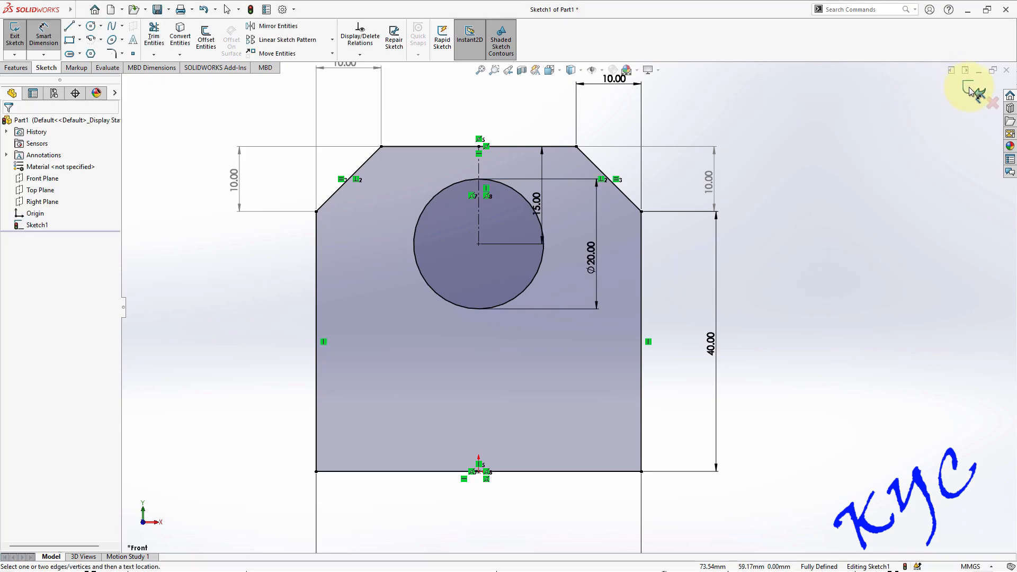
pyautogui.click(968, 90)
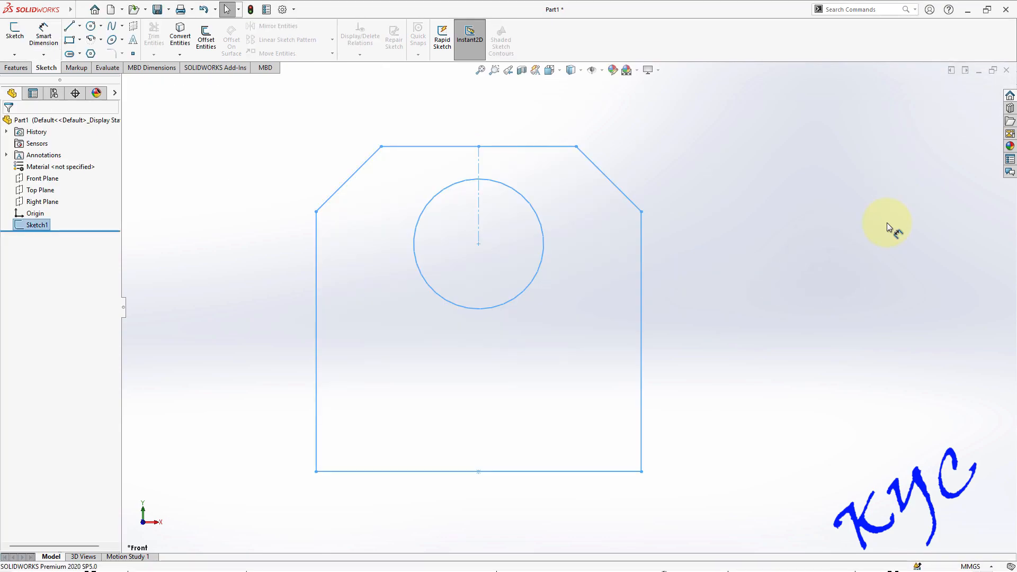
# Step: Extrude the profile Blind 10 mm into a solid plate with a through hole
pyautogui.click(15, 67)
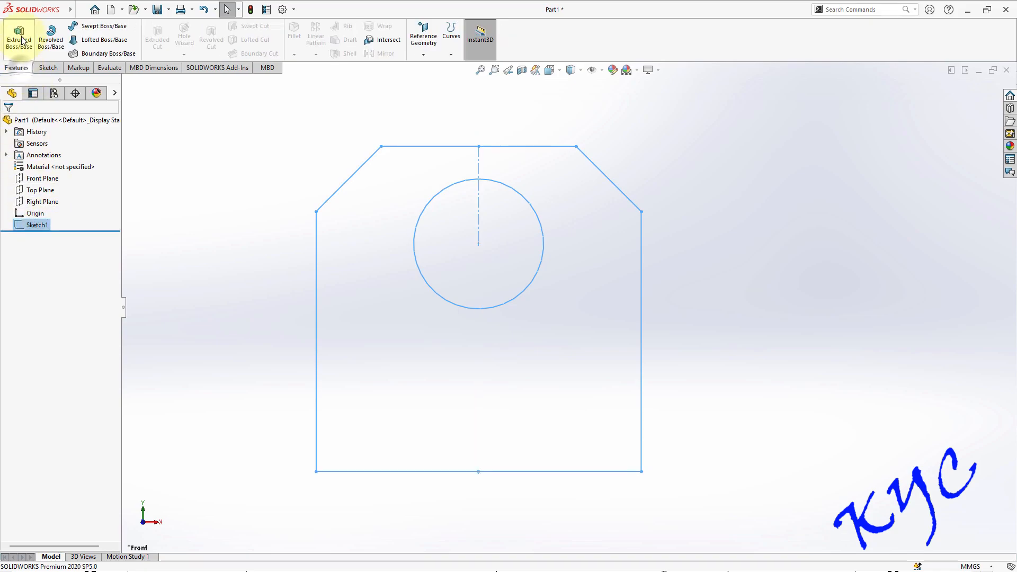
pyautogui.click(18, 37)
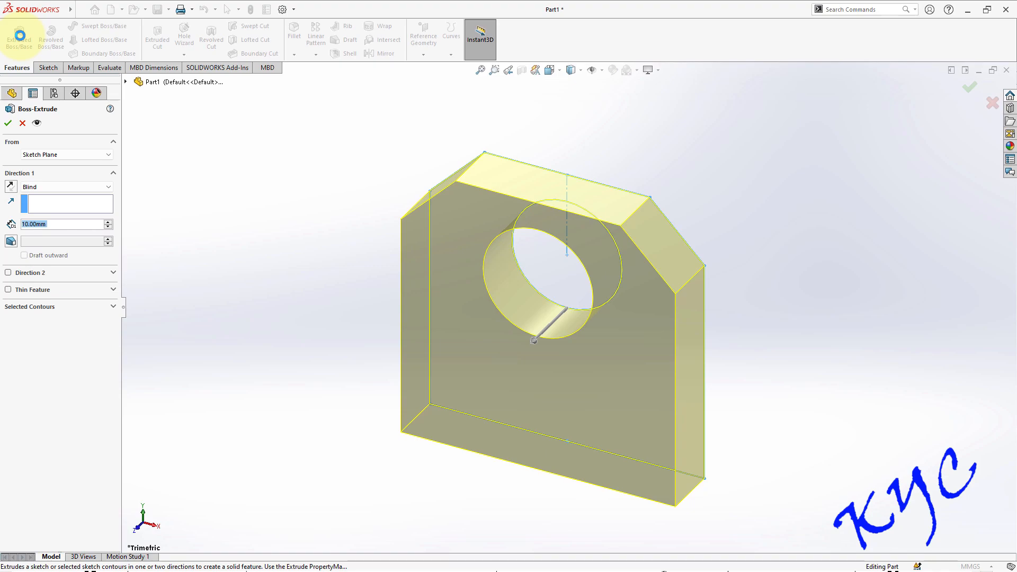
pyautogui.moveTo(3, 83)
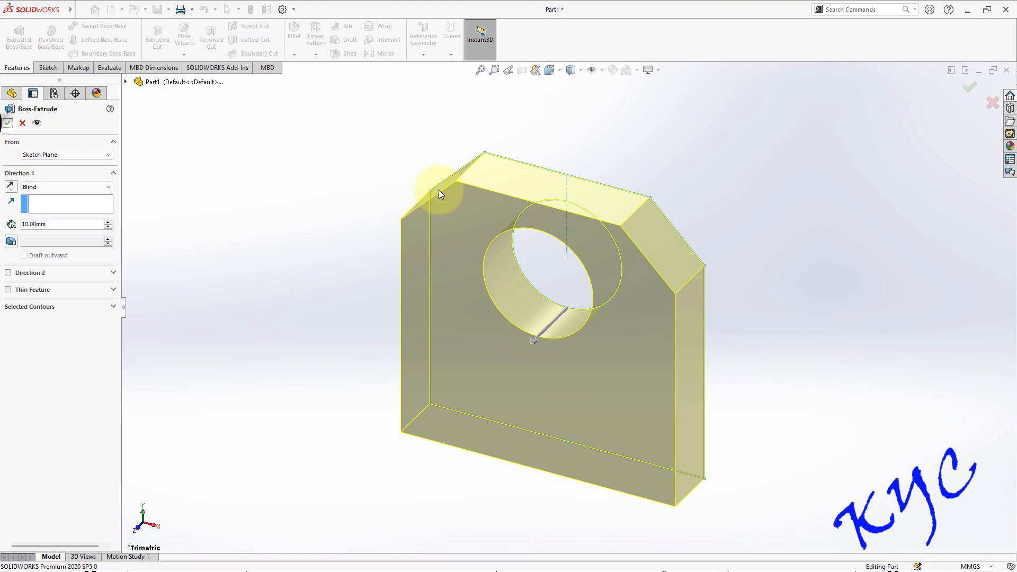
pyautogui.click(7, 124)
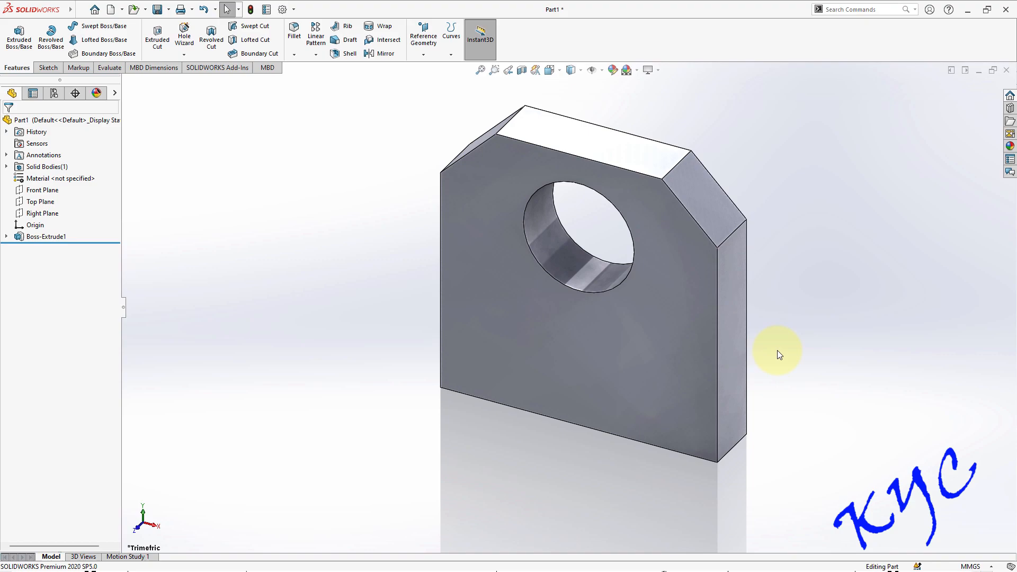
pyautogui.click(635, 338)
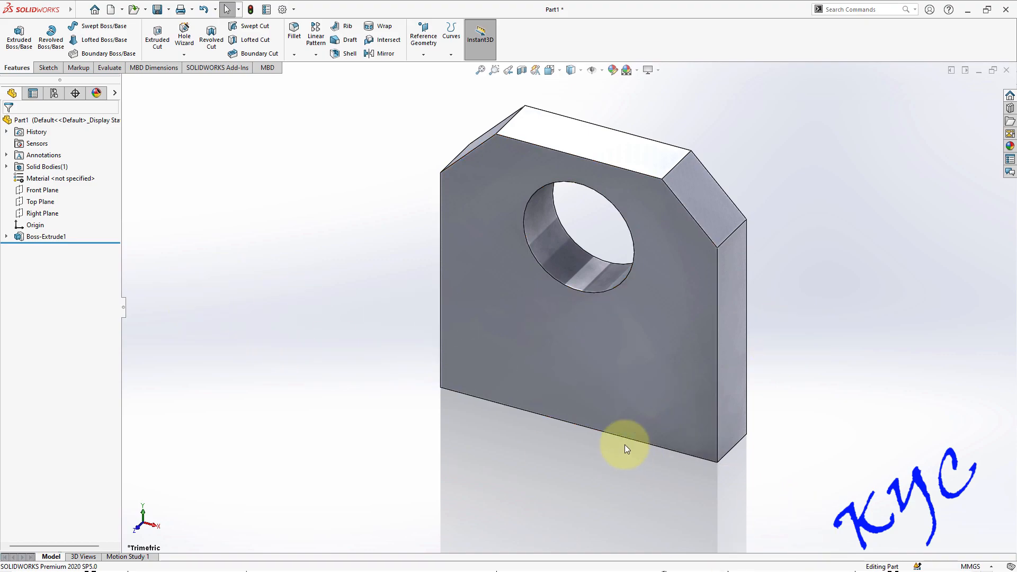
pyautogui.click(603, 396)
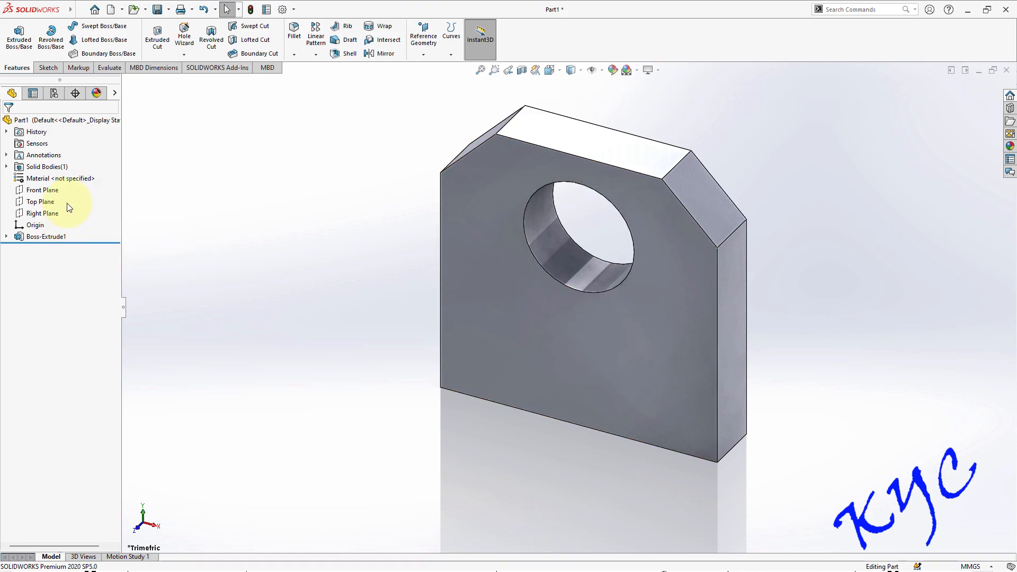
# Step: Select the Right Plane and begin the trapezoid rib outline along the plate edge
pyautogui.click(42, 213)
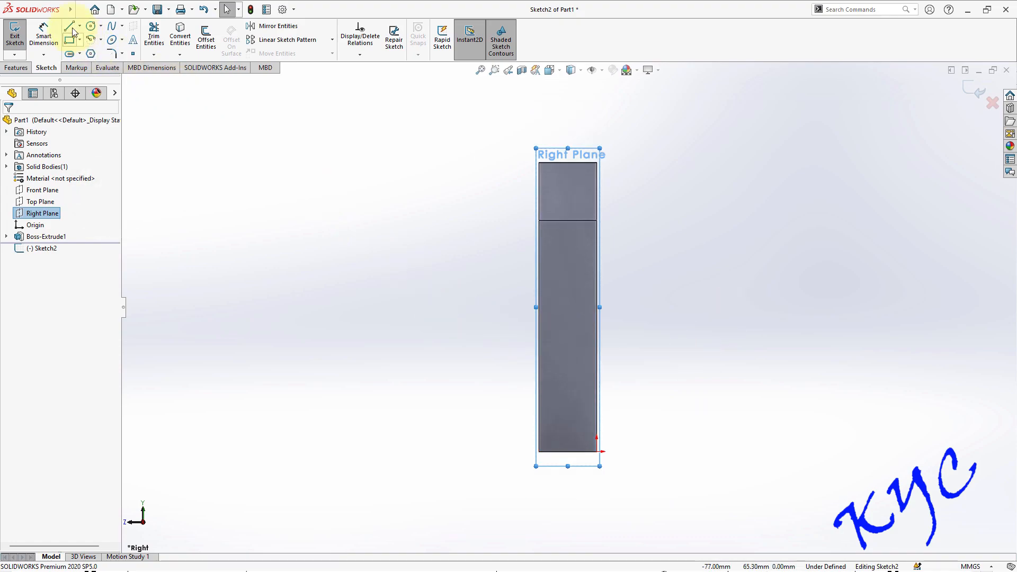
pyautogui.click(69, 25)
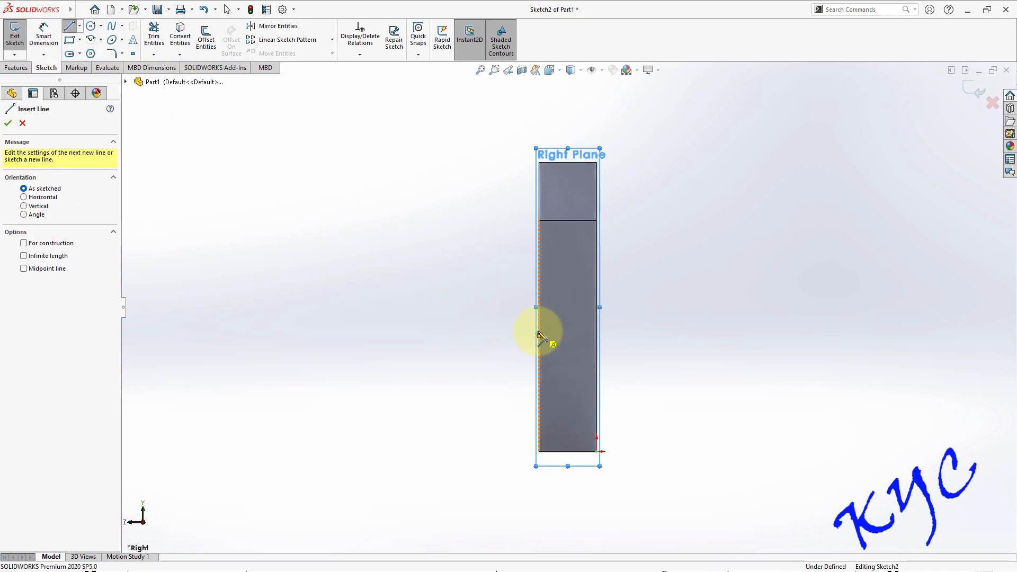
pyautogui.click(537, 335)
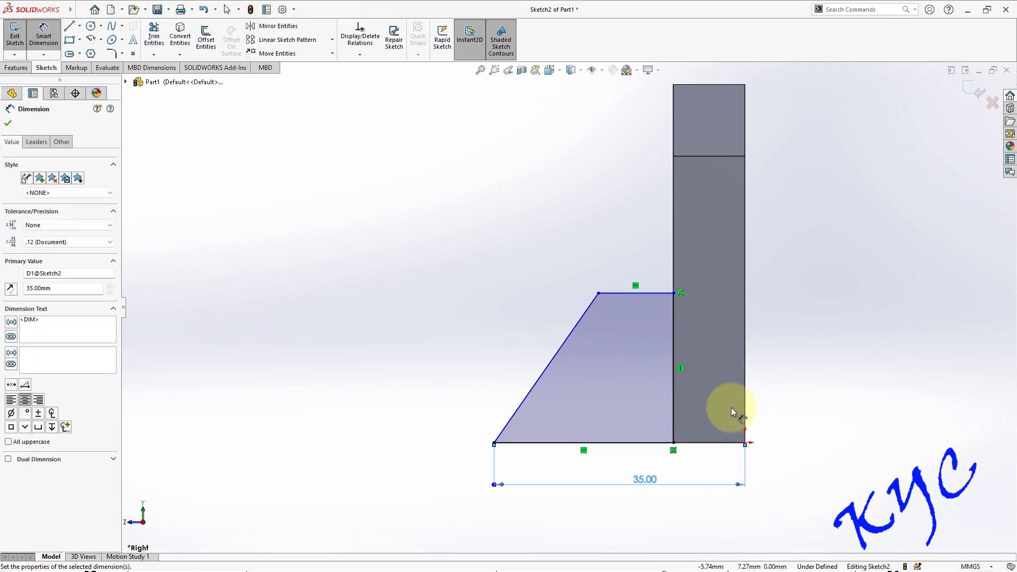
# Step: Dimension the rib's top edge 10 mm and height 20 mm, then exit the sketch
pyautogui.click(607, 280)
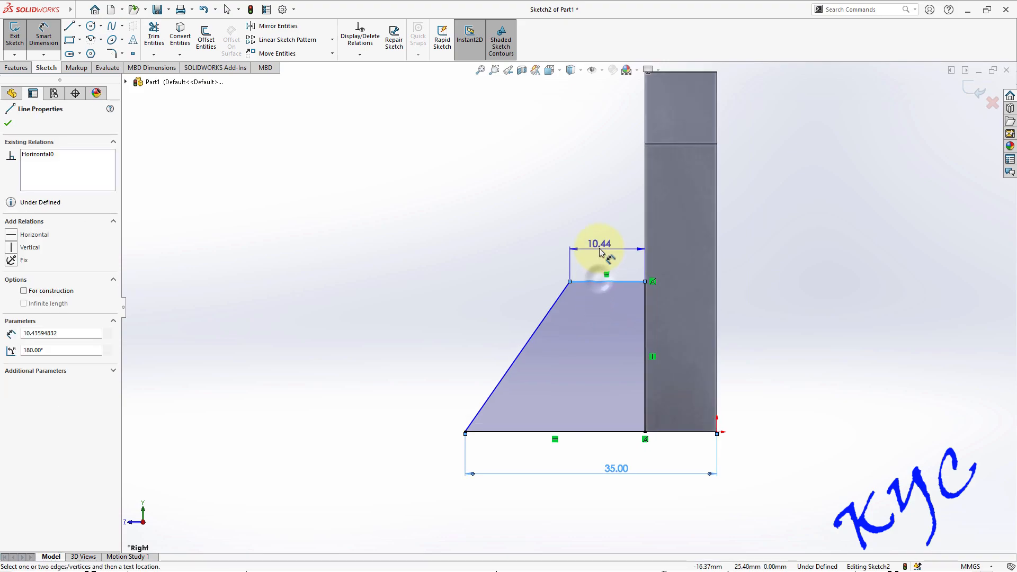
pyautogui.click(606, 250)
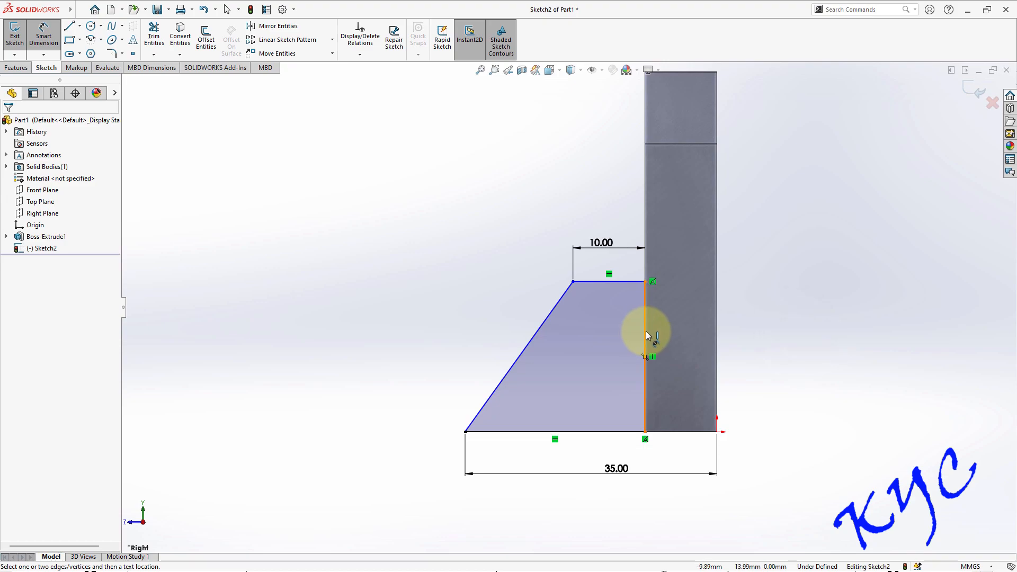
pyautogui.click(645, 330)
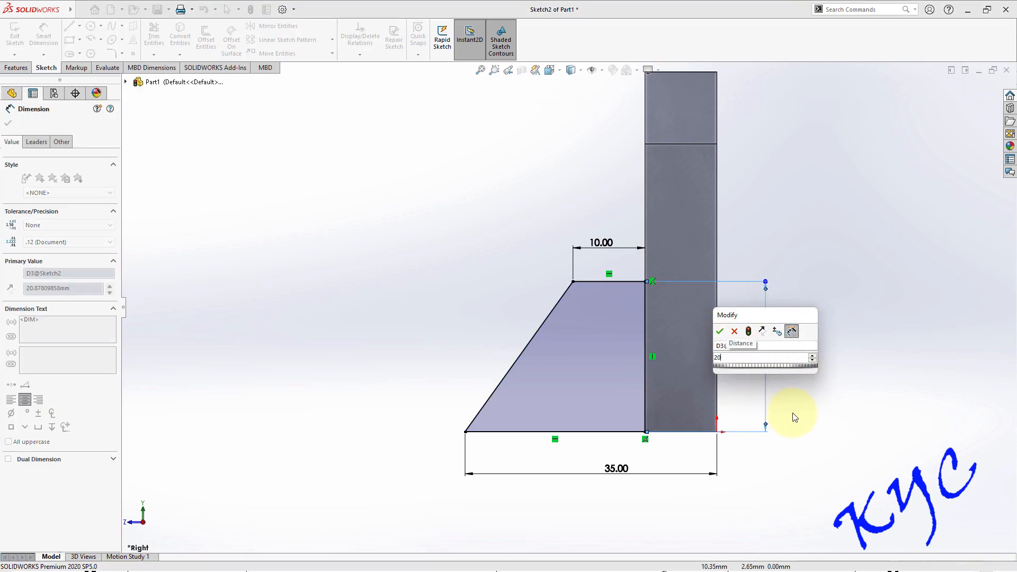
pyautogui.click(719, 332)
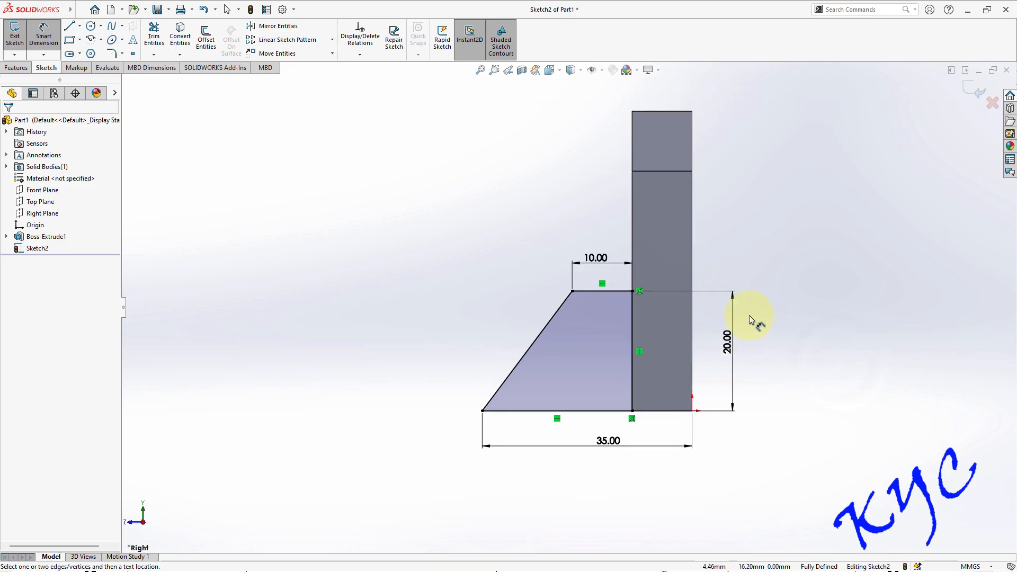
pyautogui.click(15, 33)
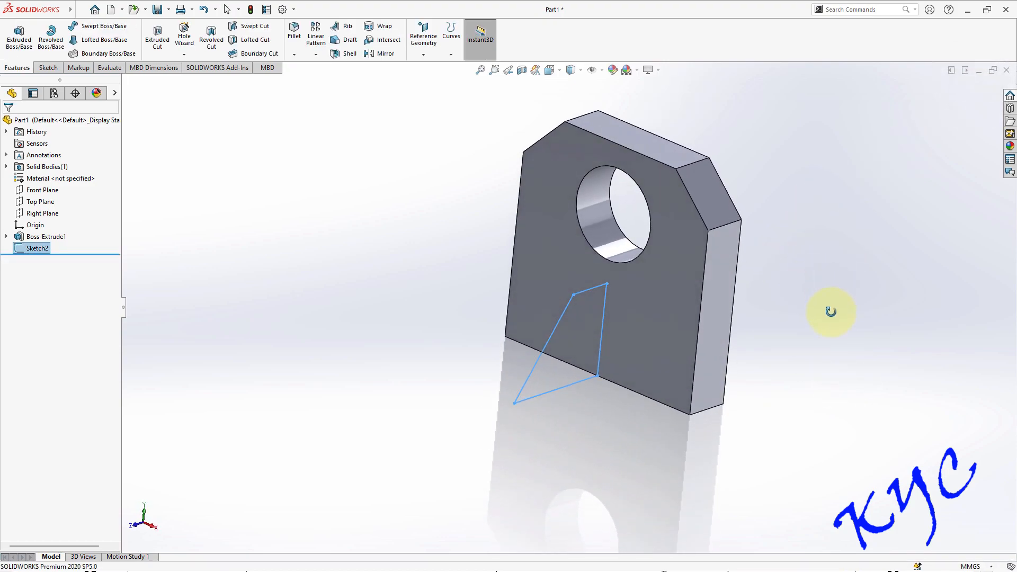
pyautogui.moveTo(519, 292)
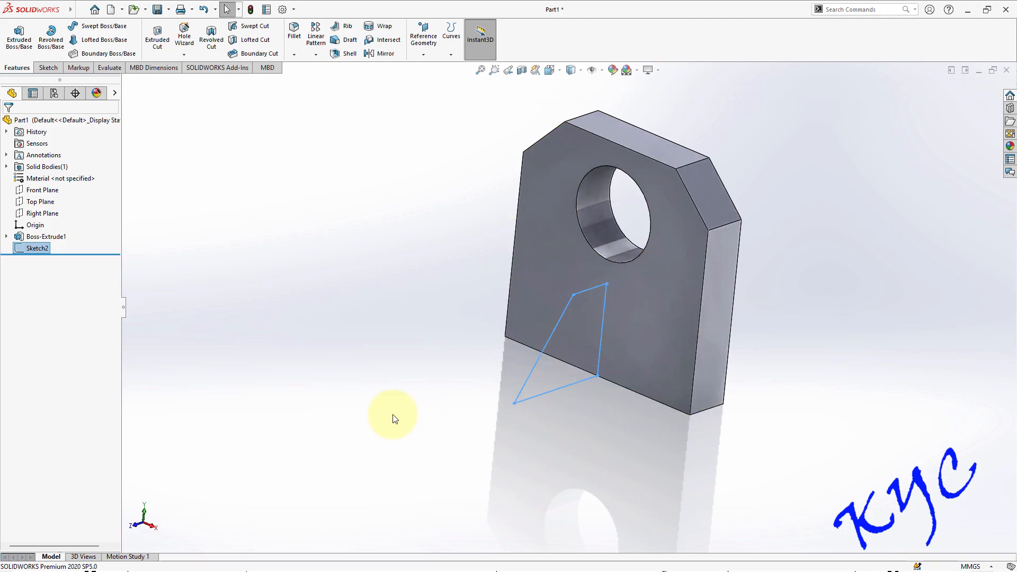
pyautogui.moveTo(18, 38)
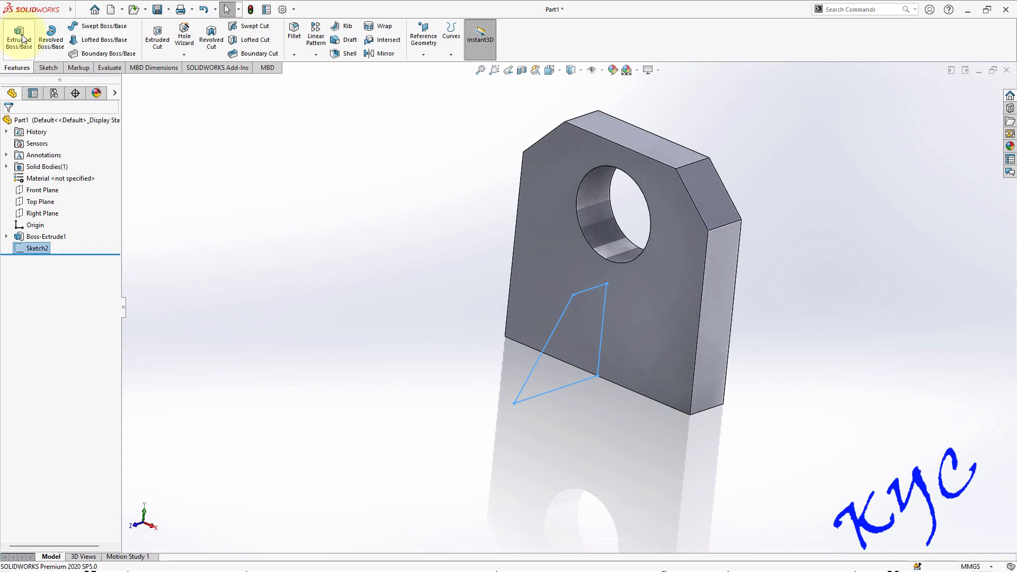
# Step: Extrude the rib Blind 10 mm, starting from a 15 mm offset
pyautogui.click(19, 37)
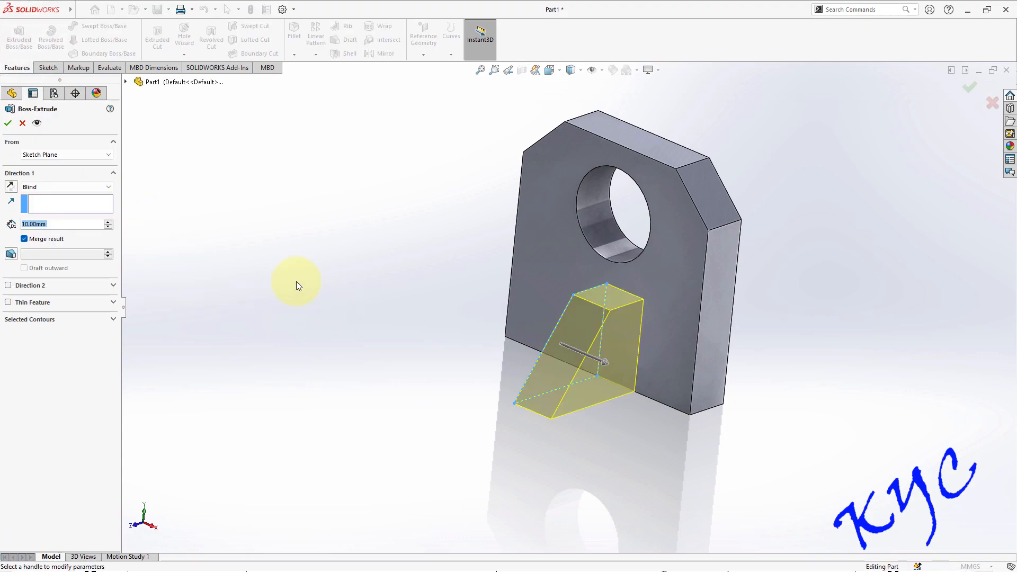
pyautogui.moveTo(561, 354)
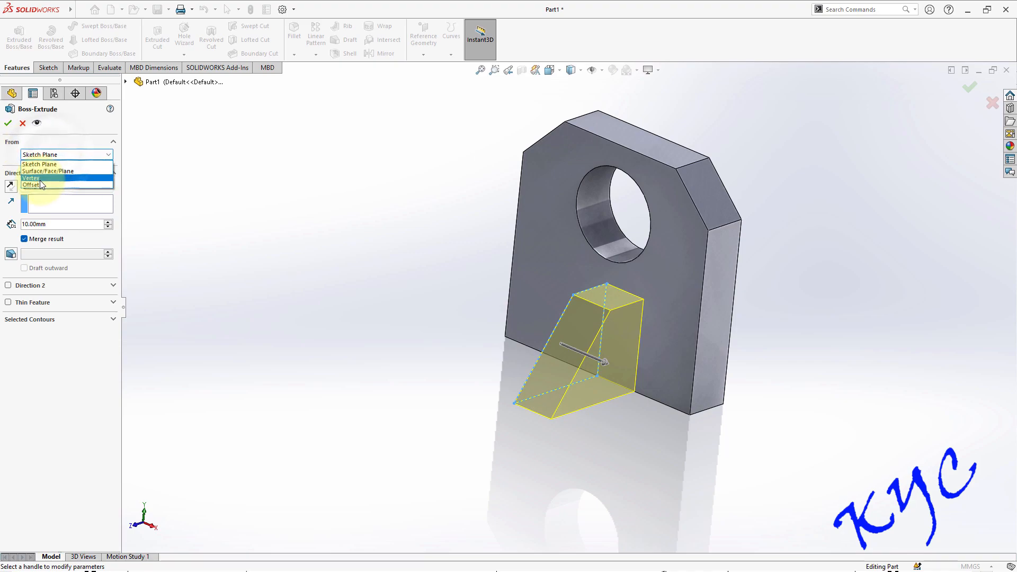
pyautogui.click(31, 184)
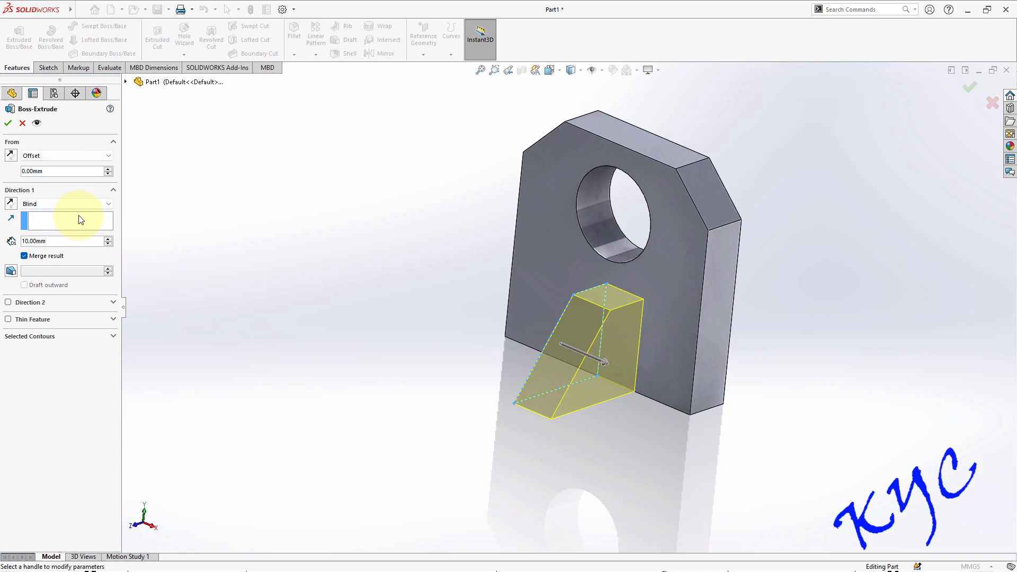
pyautogui.click(61, 170)
pyautogui.write('15')
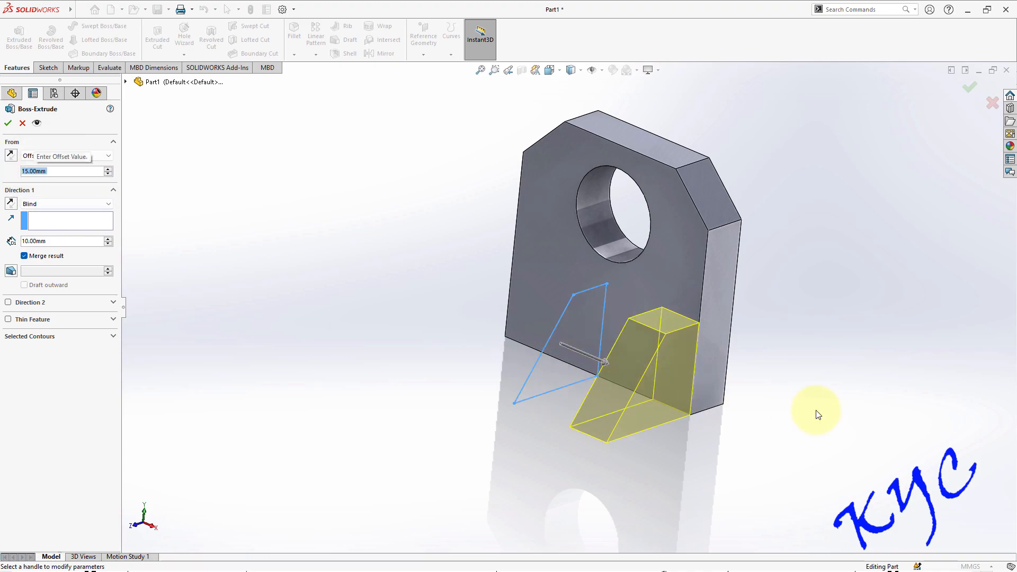
pyautogui.moveTo(705, 312)
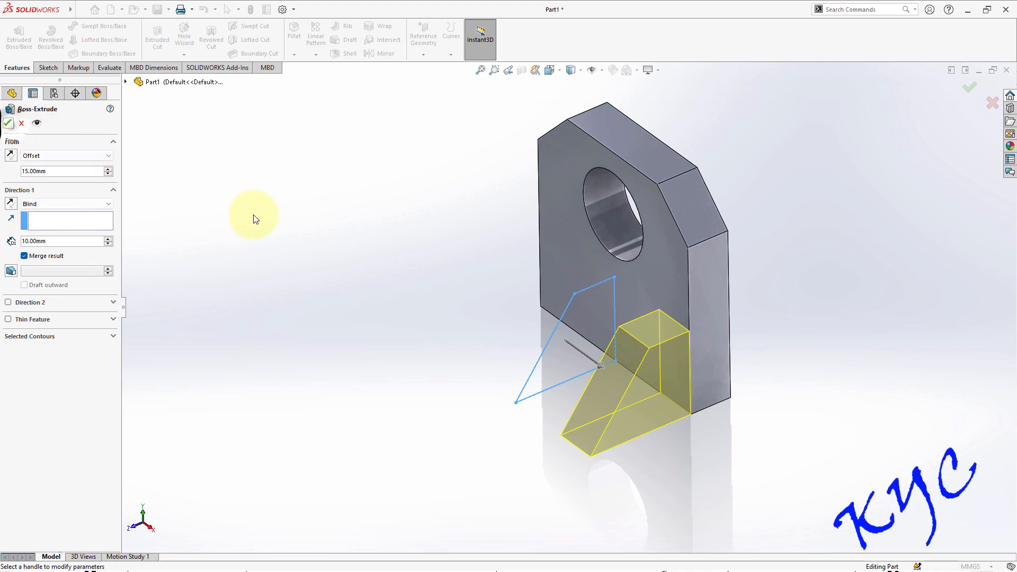
pyautogui.click(9, 123)
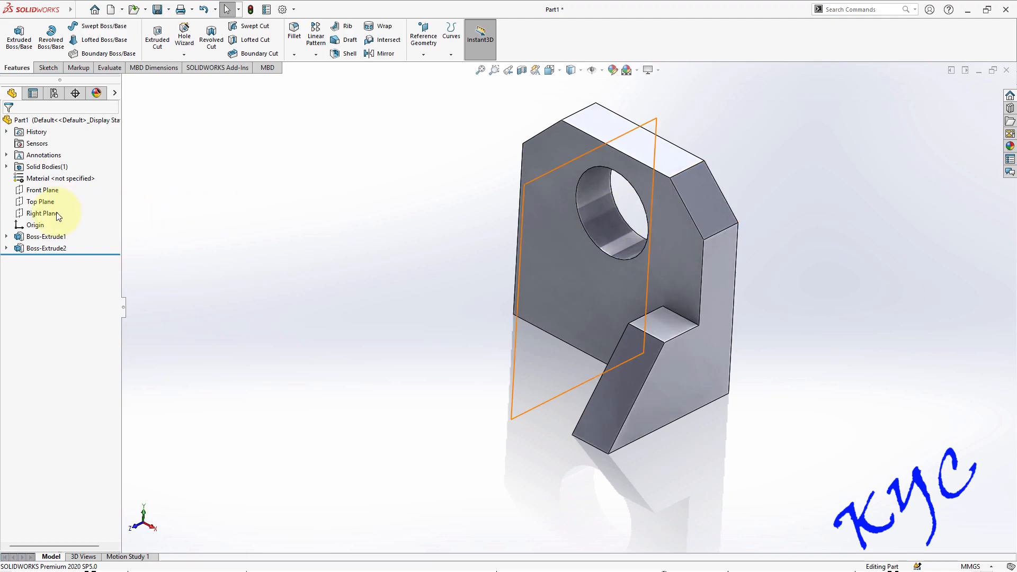
# Step: Mirror Boss-Extrude2 across the Right Plane to add the matching rib
pyautogui.click(44, 213)
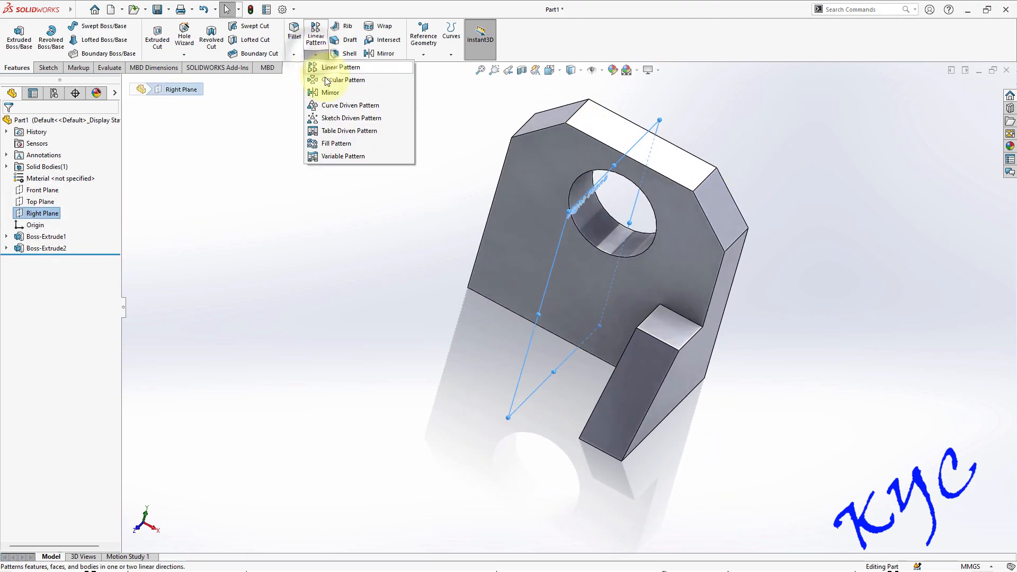
pyautogui.click(330, 92)
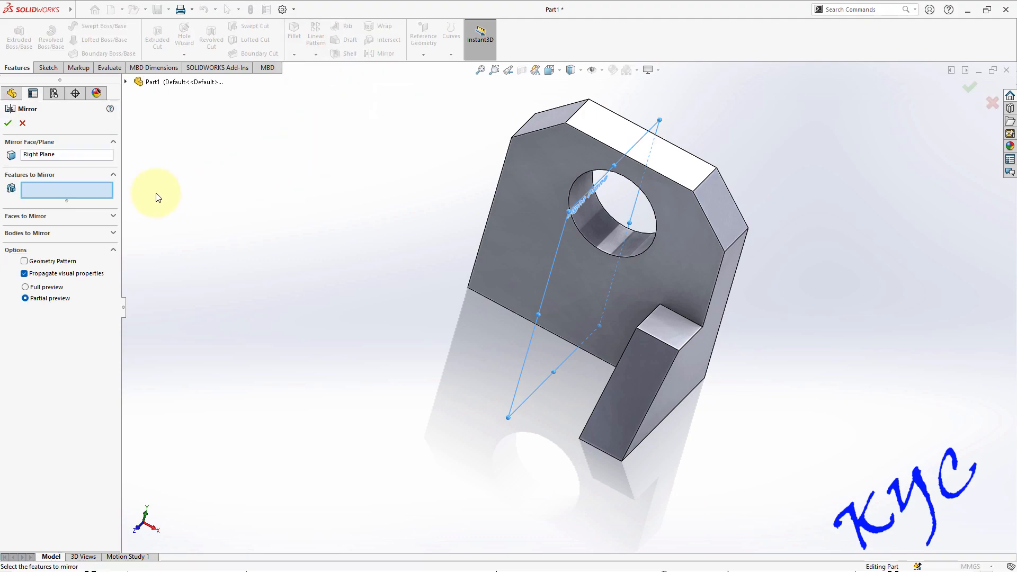
pyautogui.moveTo(642, 381)
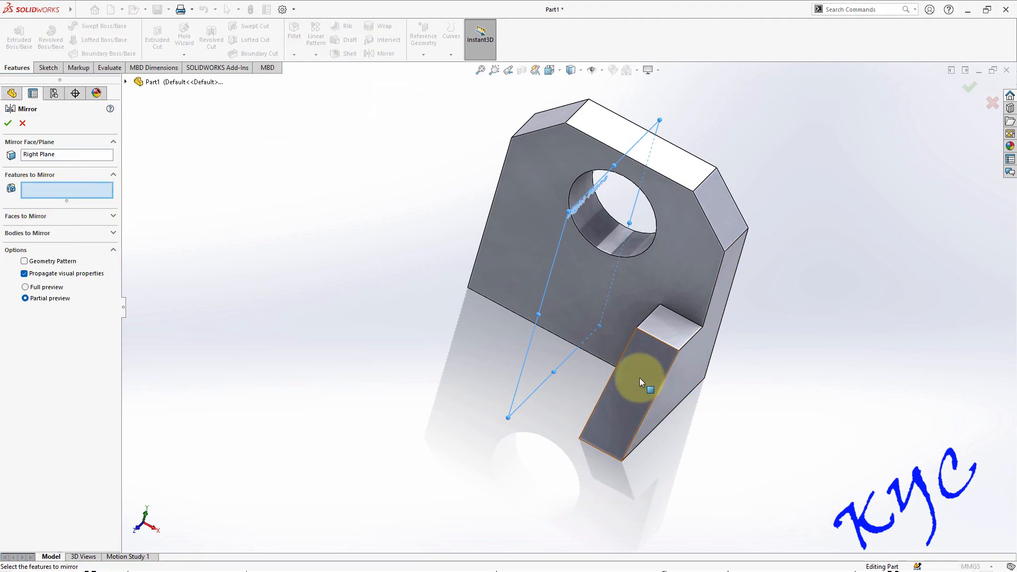
pyautogui.click(638, 383)
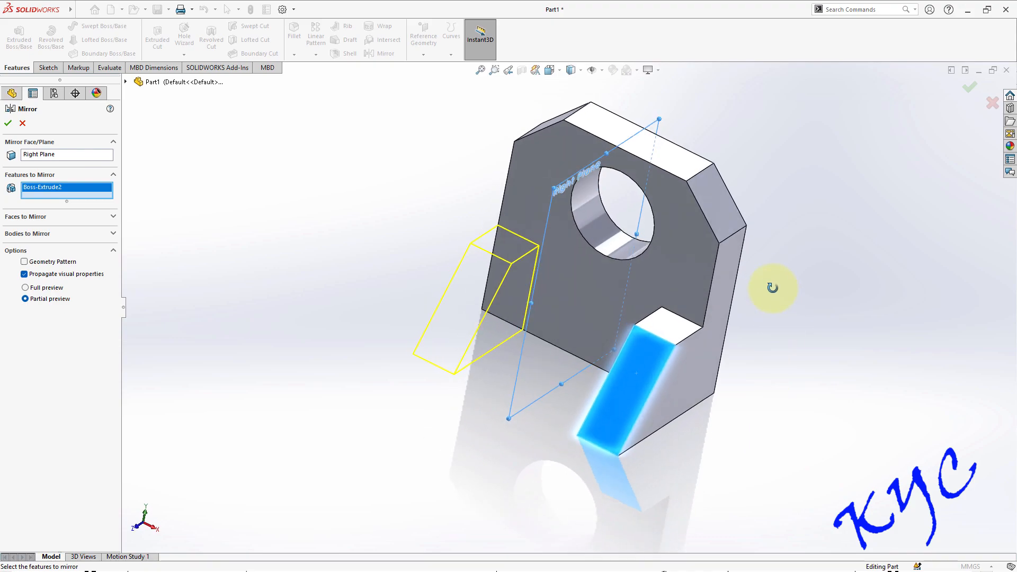
pyautogui.click(7, 123)
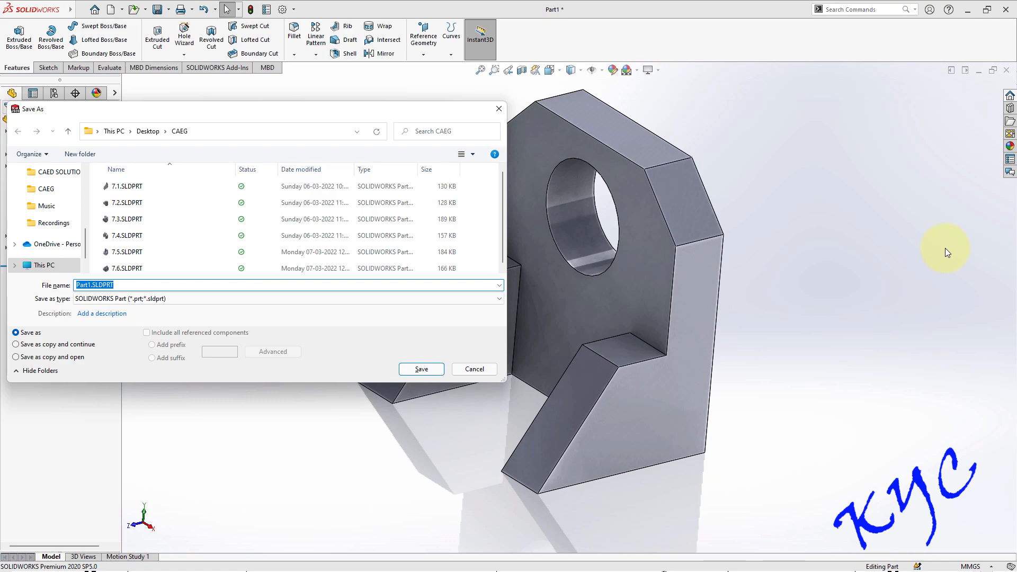
# Step: Cancel the save prompt and start a new drawing document
pyautogui.click(420, 369)
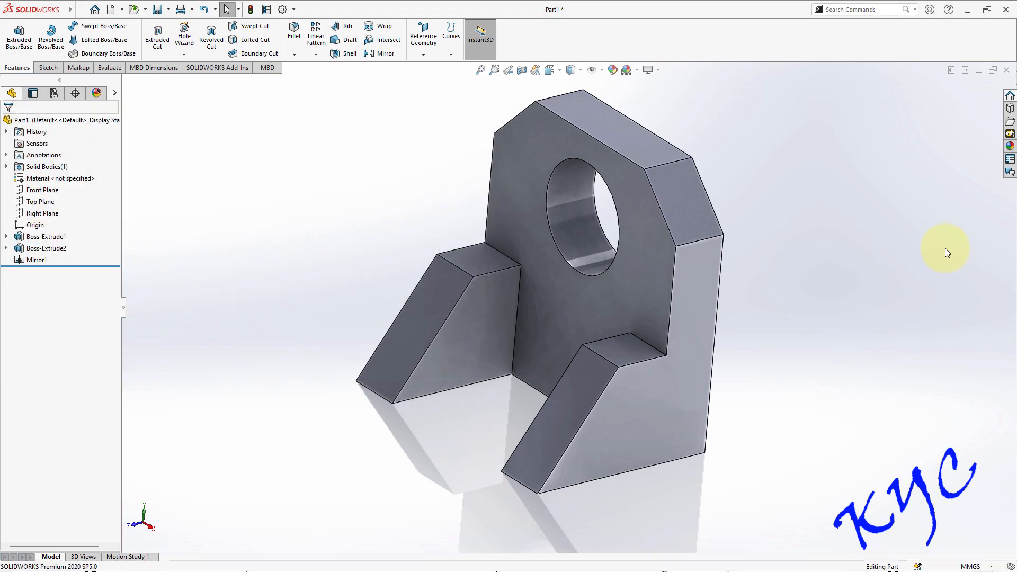
pyautogui.click(80, 9)
pyautogui.write('29')
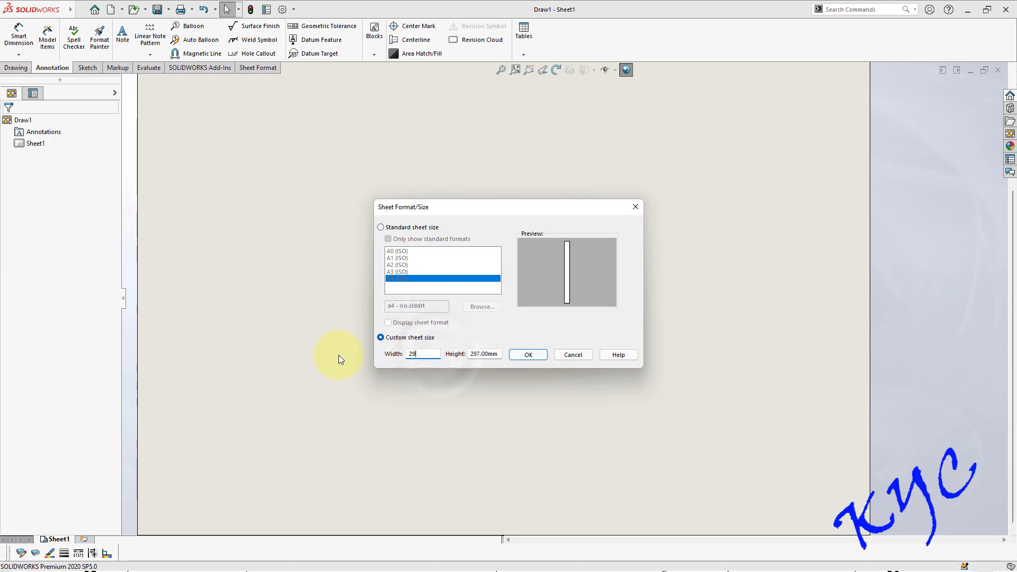
# Step: Accept the 297 × 210 mm custom sheet and switch Sheet1 to first-angle projection
pyautogui.click(527, 355)
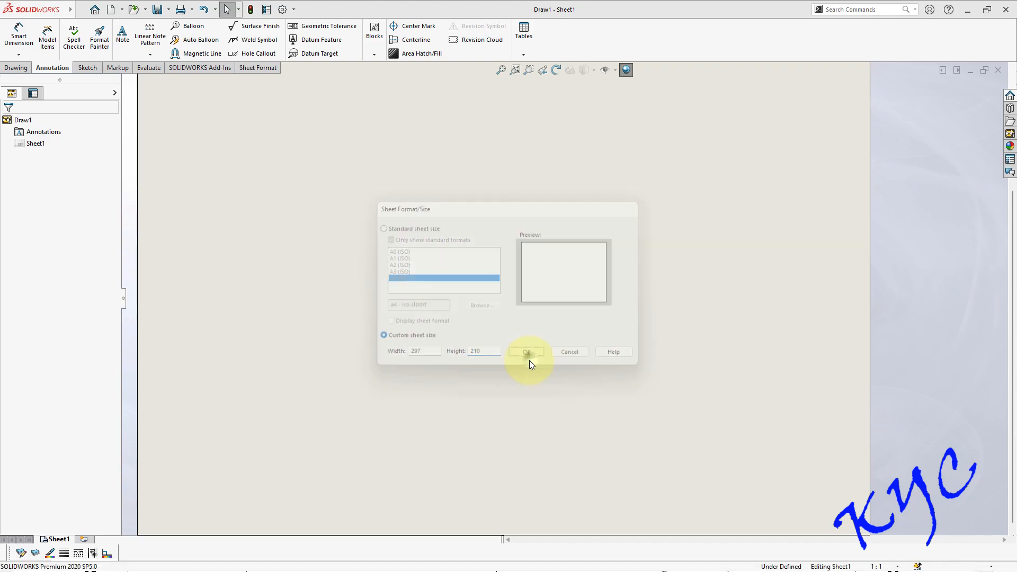
pyautogui.click(525, 351)
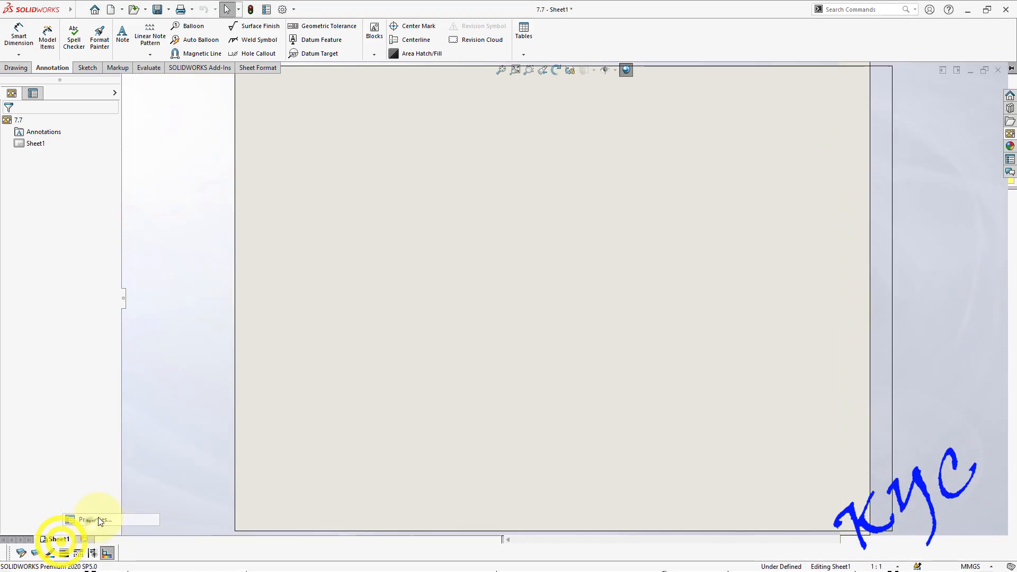
pyautogui.click(95, 520)
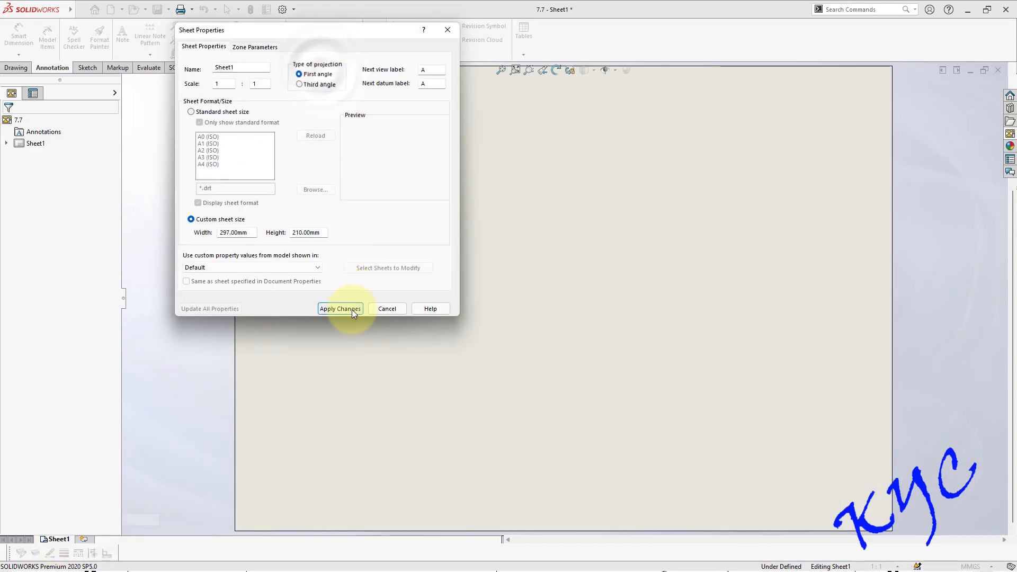
pyautogui.click(340, 308)
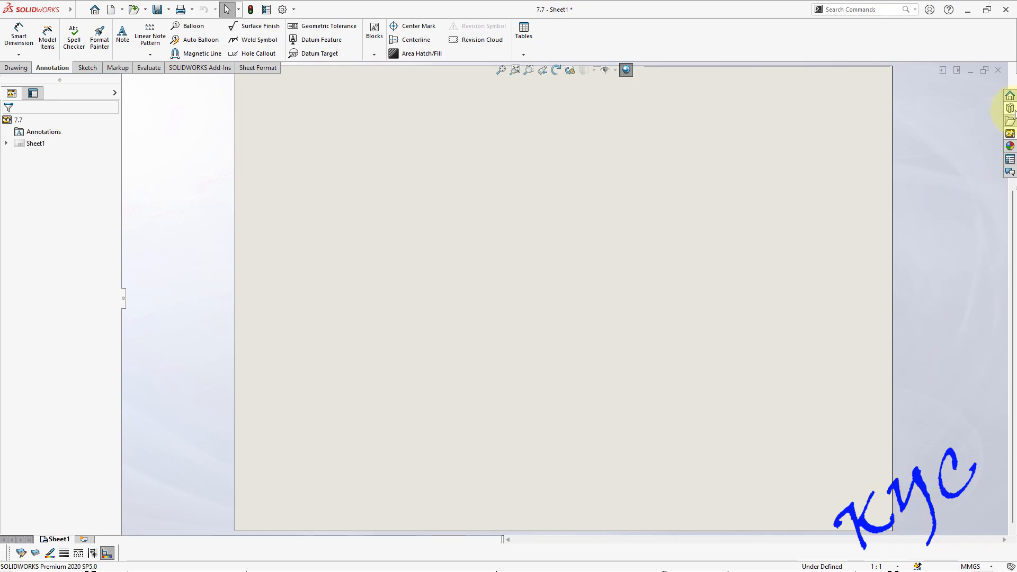
pyautogui.click(1008, 107)
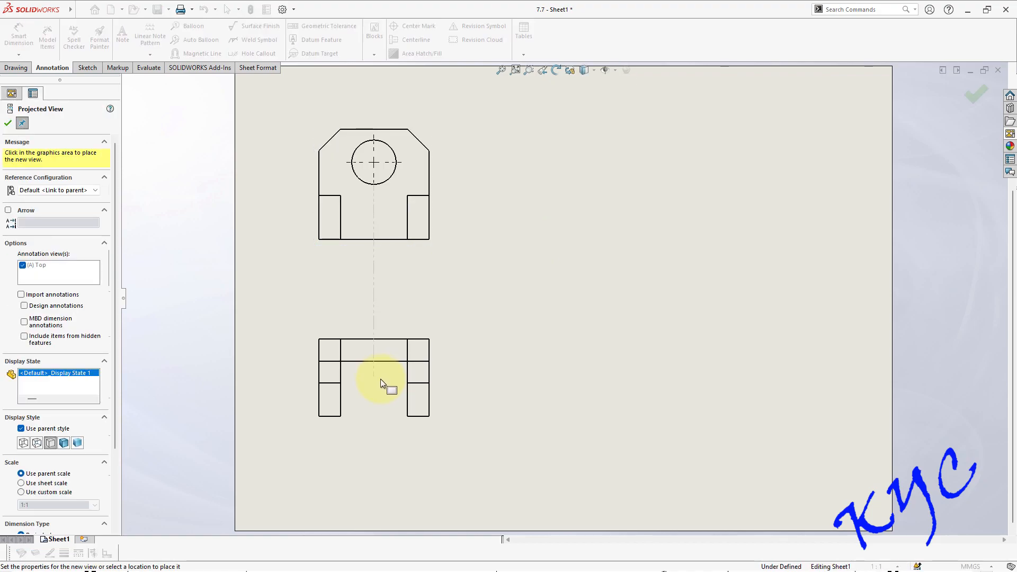
# Step: Place the projected view below the front view and show hidden lines
pyautogui.click(541, 204)
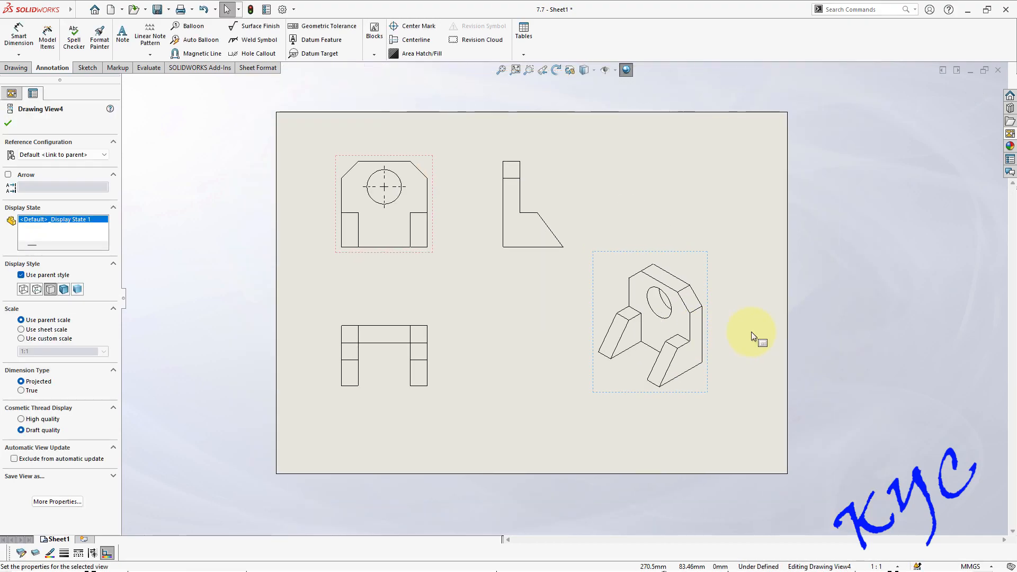
pyautogui.click(386, 197)
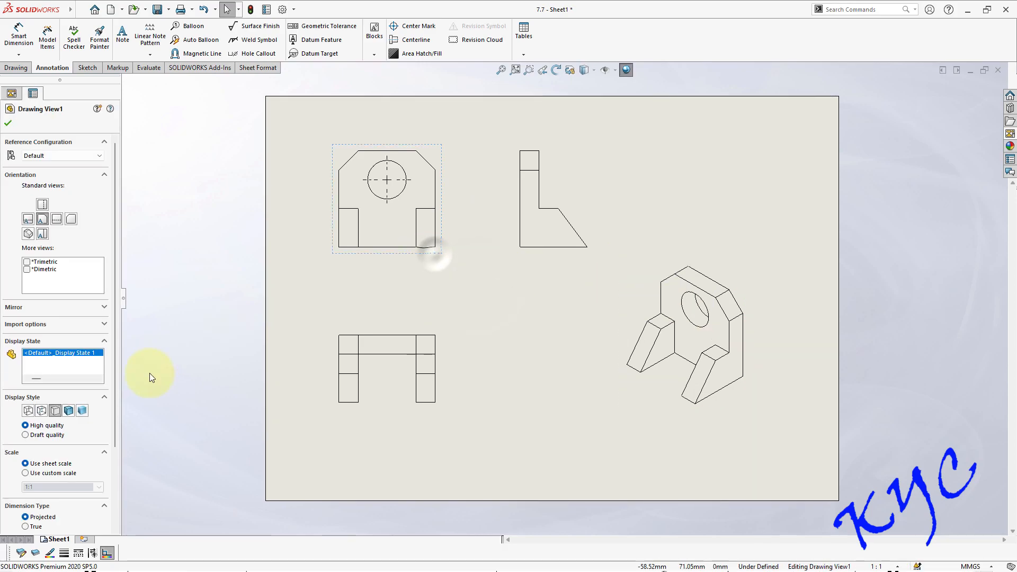
pyautogui.click(41, 409)
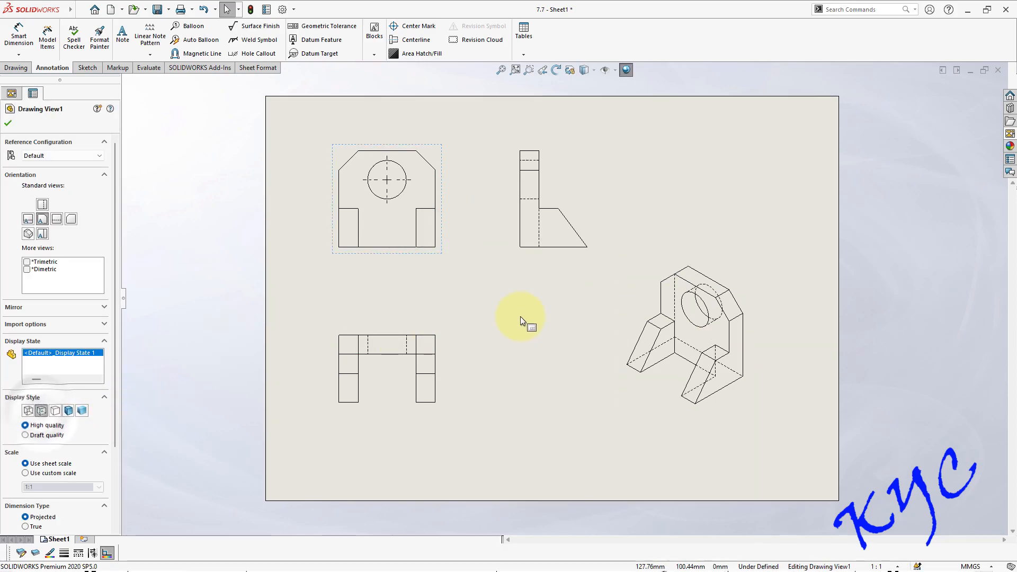
pyautogui.click(684, 330)
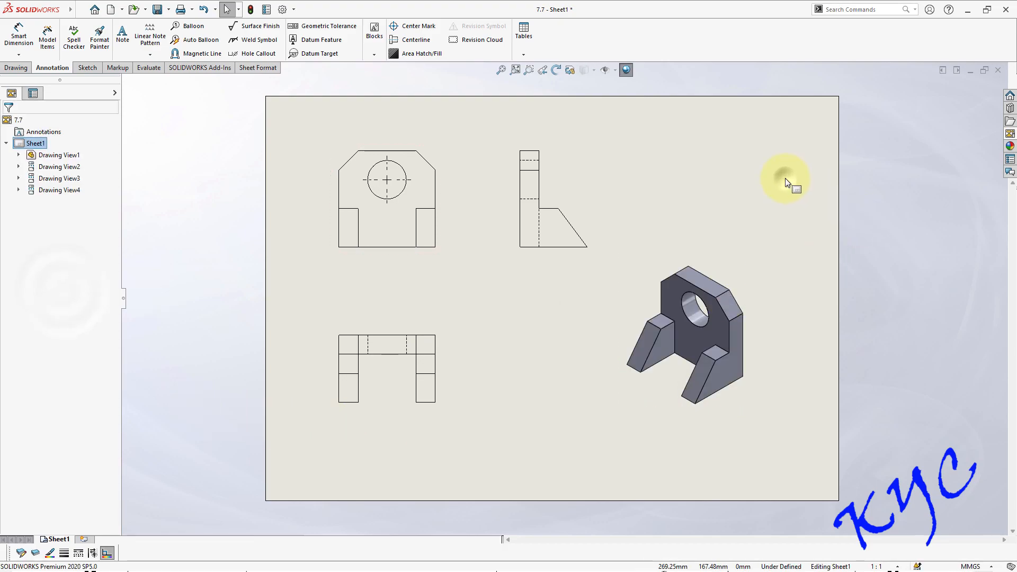
# Step: Set the front view's custom scale to 1.5:1
pyautogui.click(386, 180)
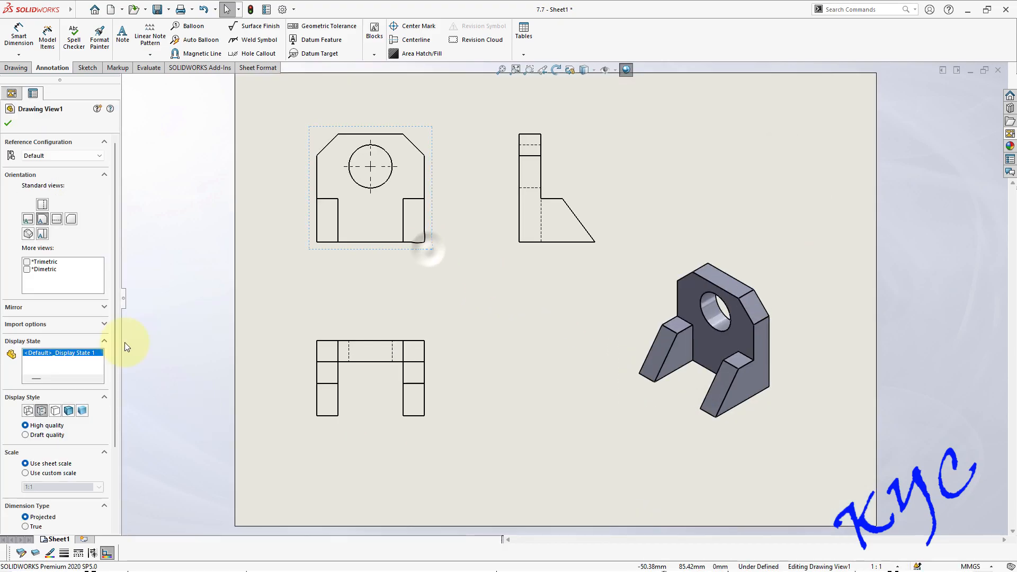
pyautogui.scroll(-3)
pyautogui.write('.5')
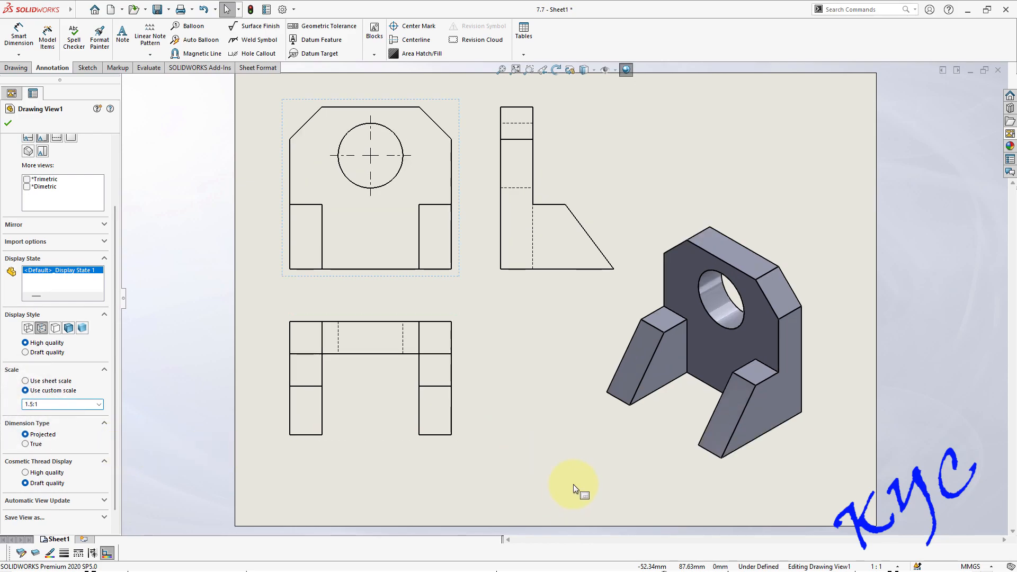
pyautogui.click(704, 334)
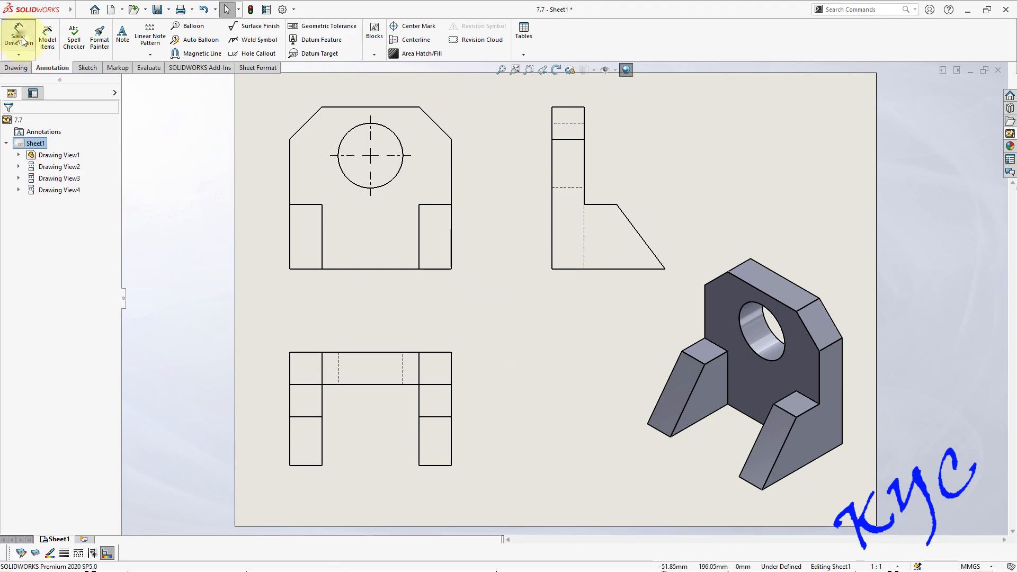
# Step: Add the 50 width below the front view and a 10 dimension on the top view
pyautogui.click(18, 37)
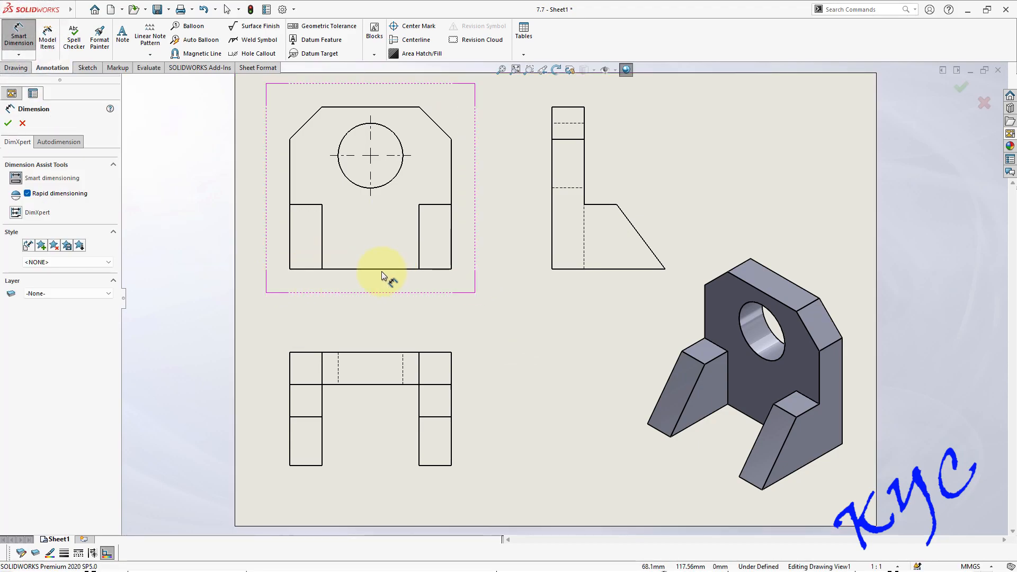
pyautogui.click(380, 266)
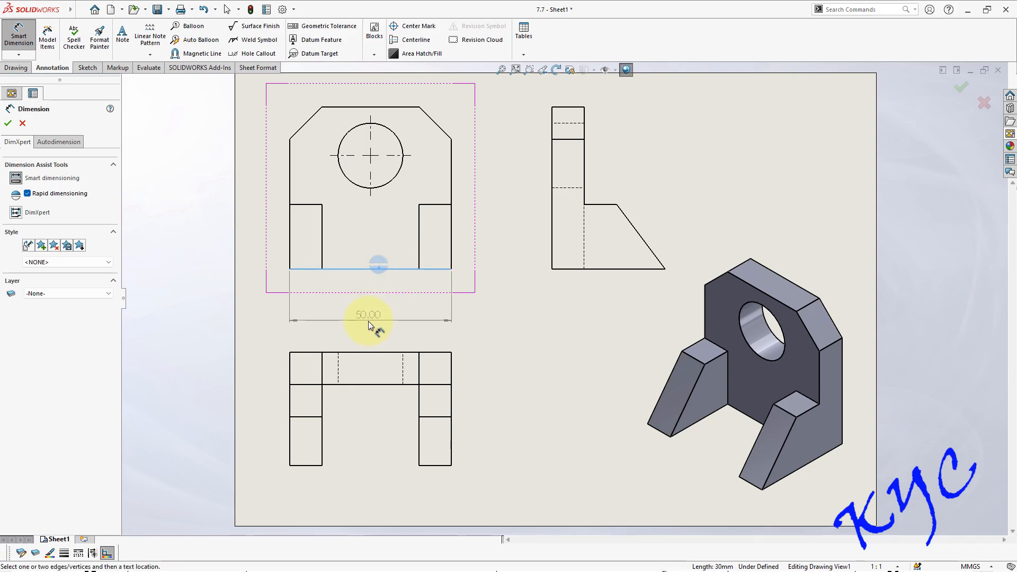
pyautogui.click(369, 315)
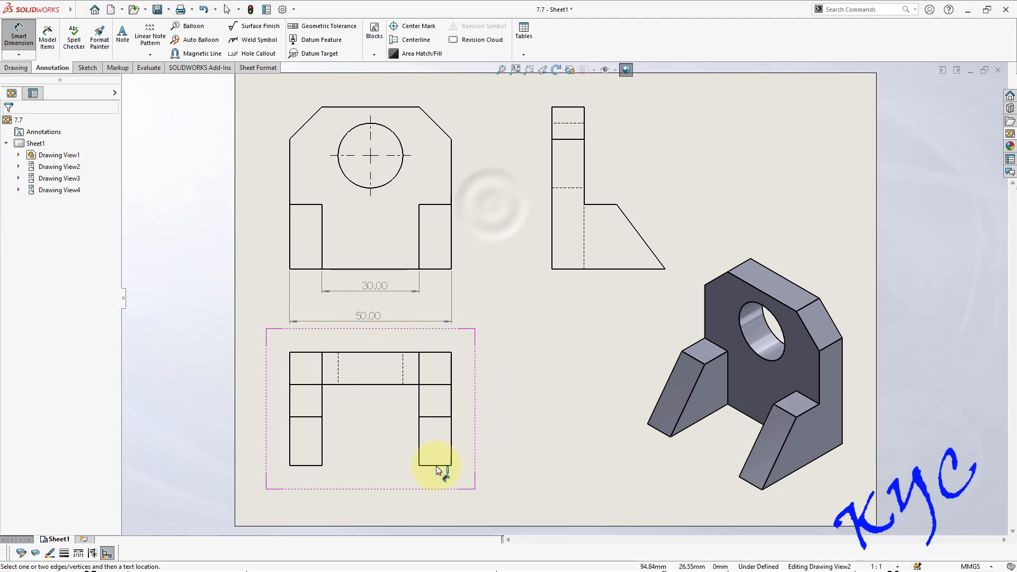
pyautogui.click(434, 467)
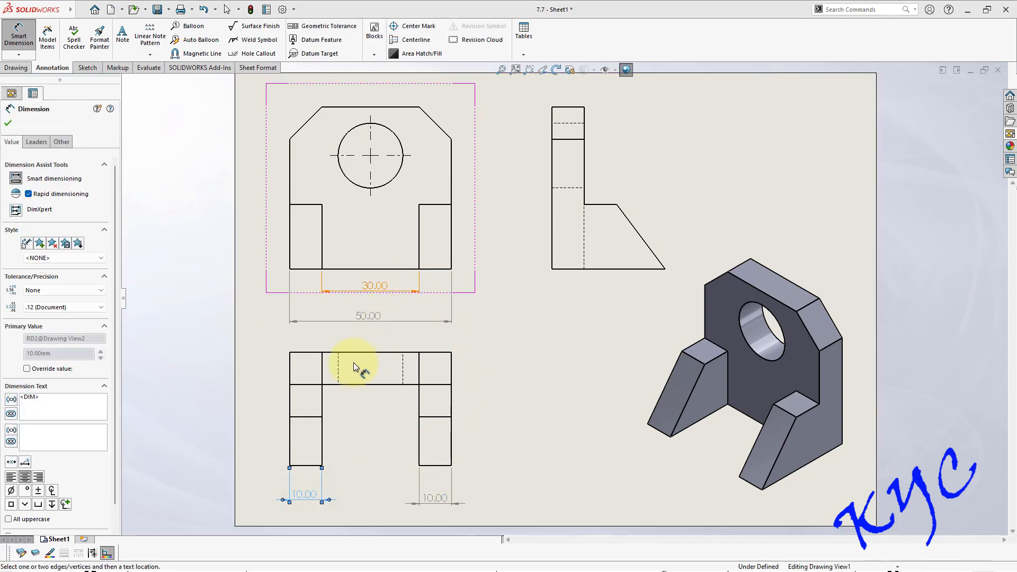
pyautogui.click(305, 422)
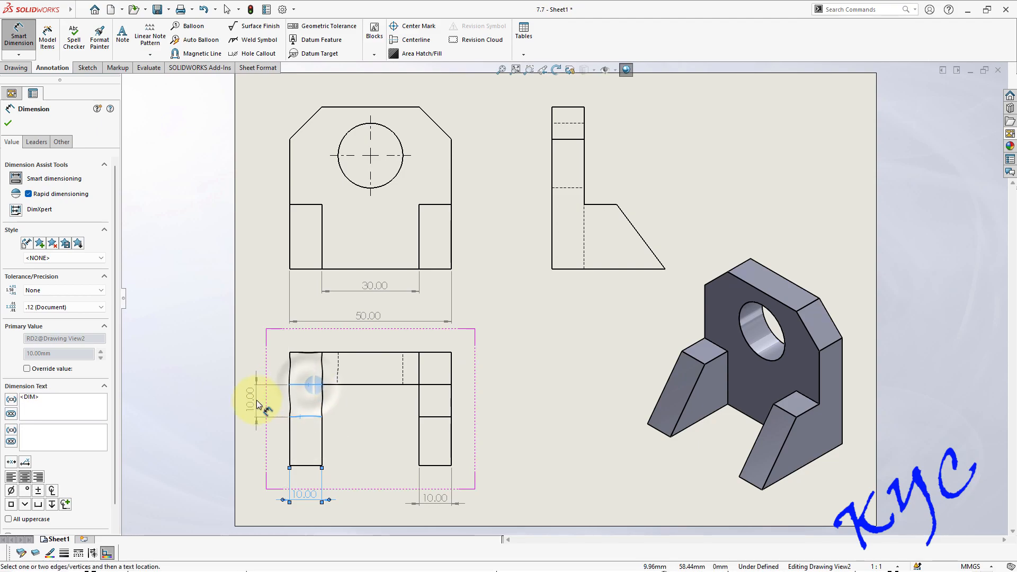
pyautogui.click(523, 399)
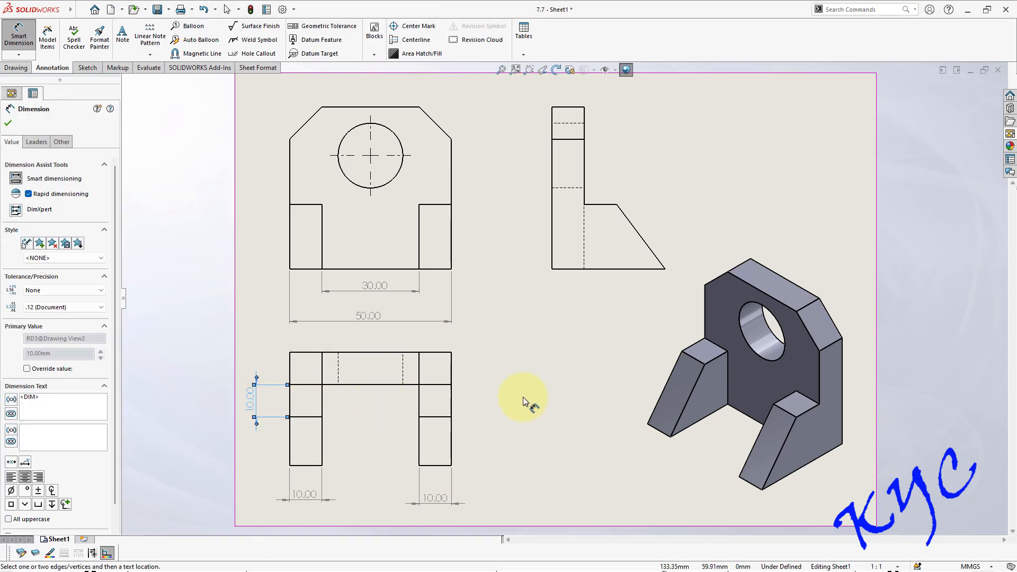
# Step: Add the 30 slot width and the 10 mm chamfer dimensions above the front and side views
pyautogui.click(367, 94)
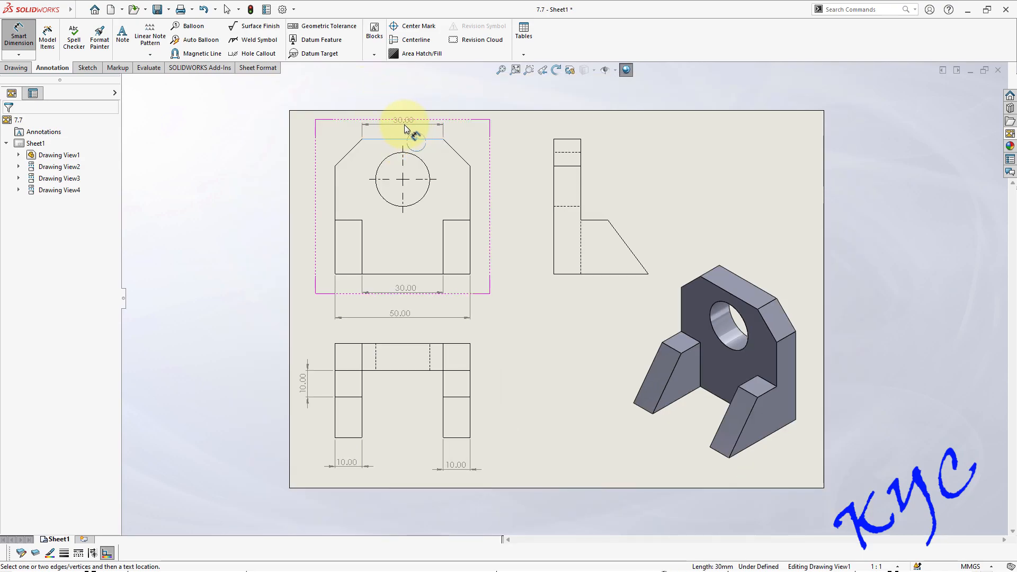
pyautogui.click(408, 120)
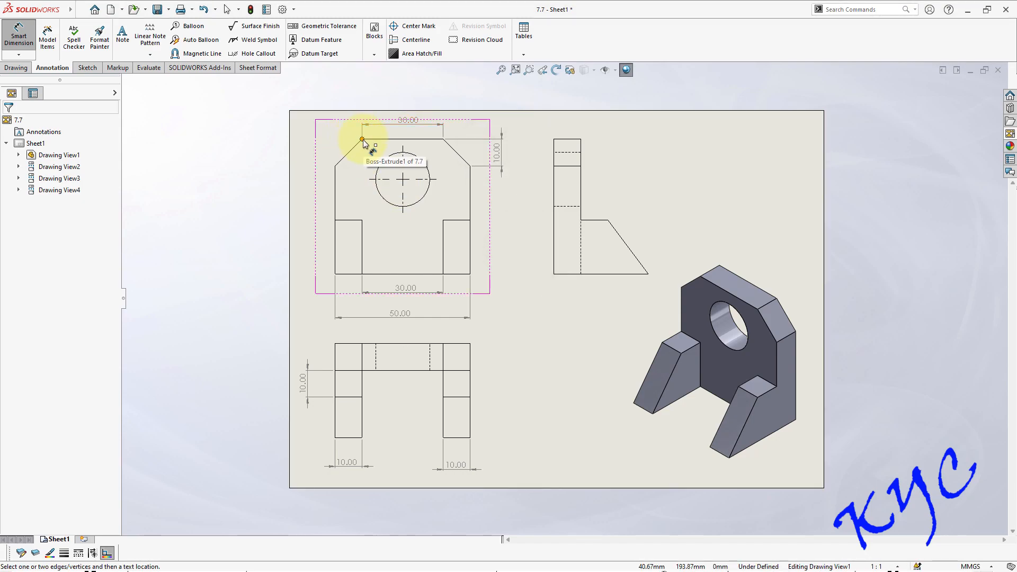
pyautogui.click(661, 208)
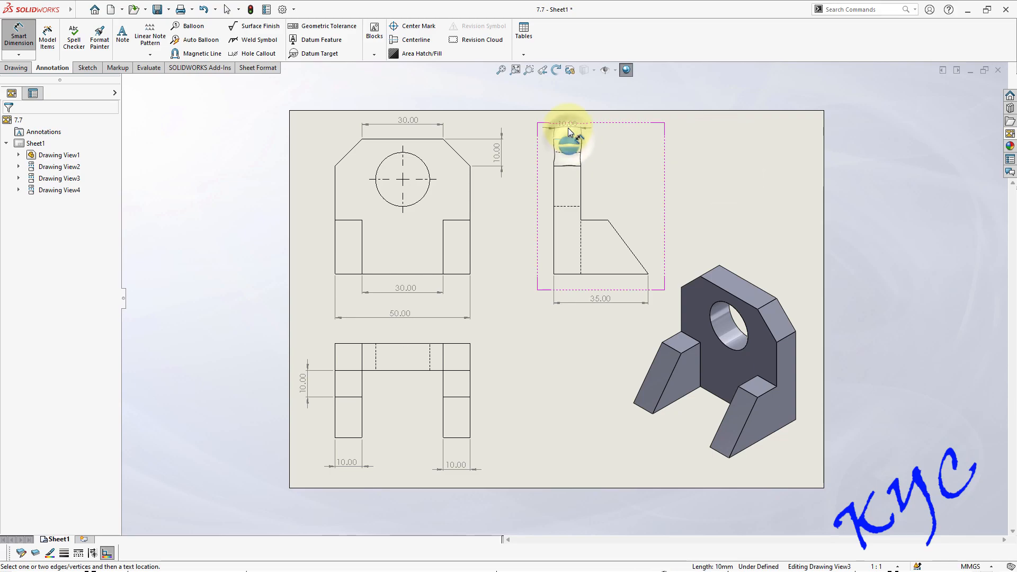
pyautogui.click(338, 167)
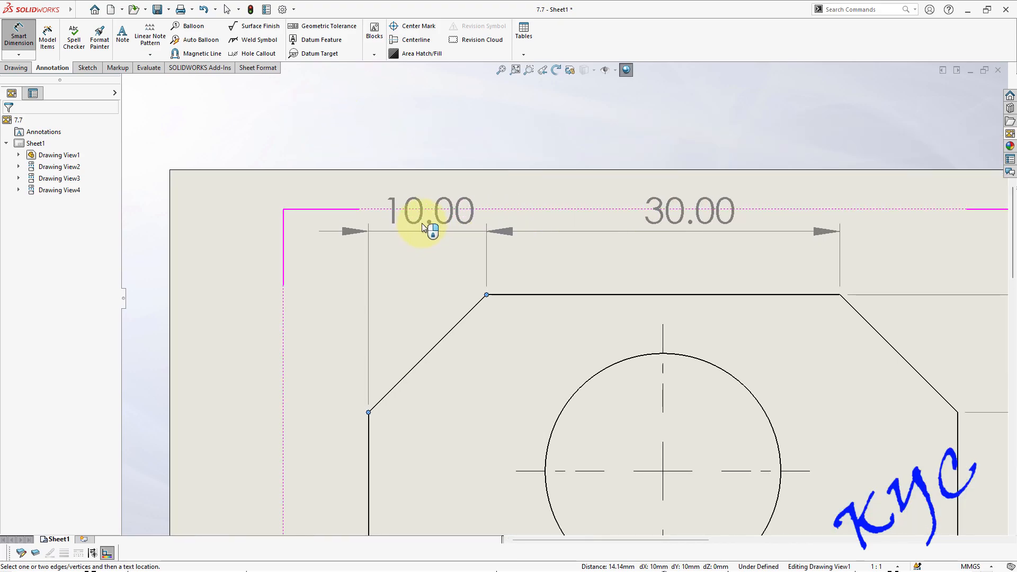
pyautogui.click(432, 230)
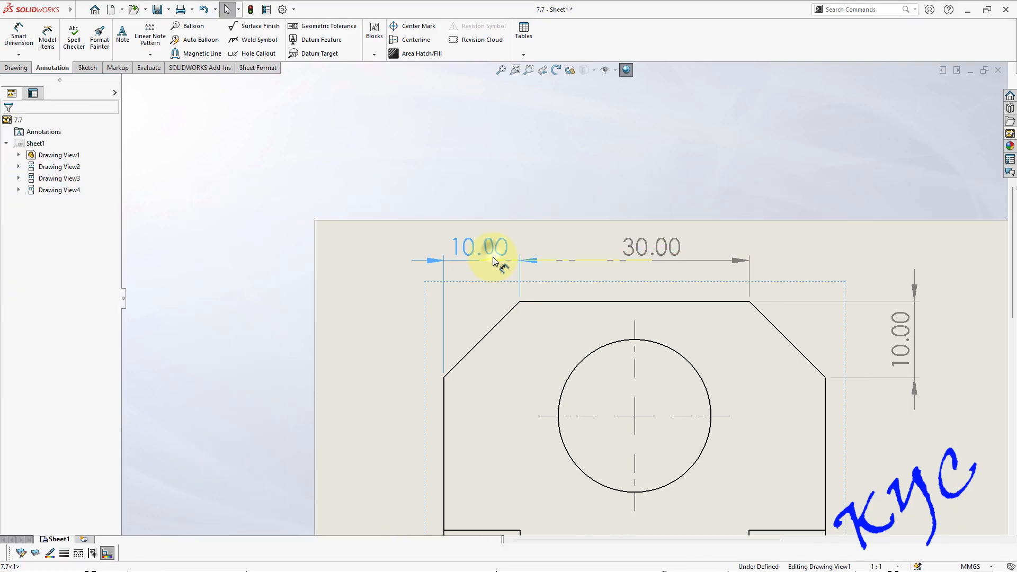
pyautogui.click(480, 247)
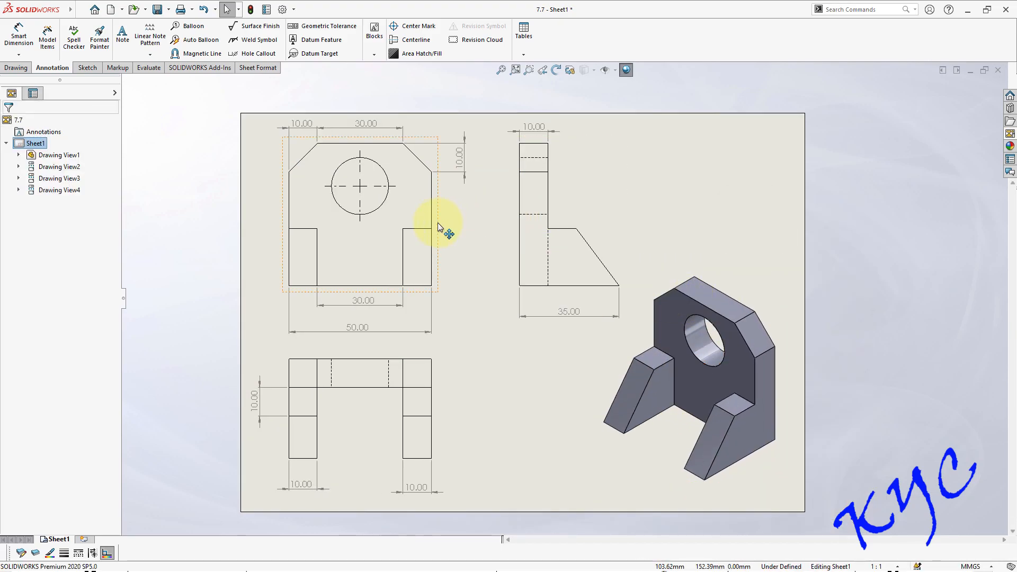
# Step: Set the document's dimension trailing zeroes option to Remove
pyautogui.click(282, 9)
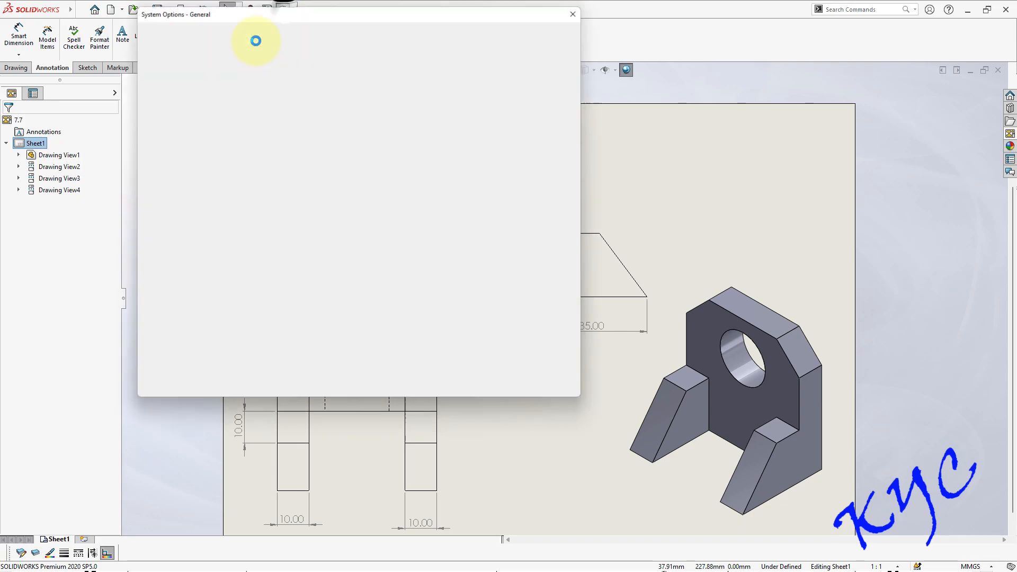
pyautogui.click(220, 27)
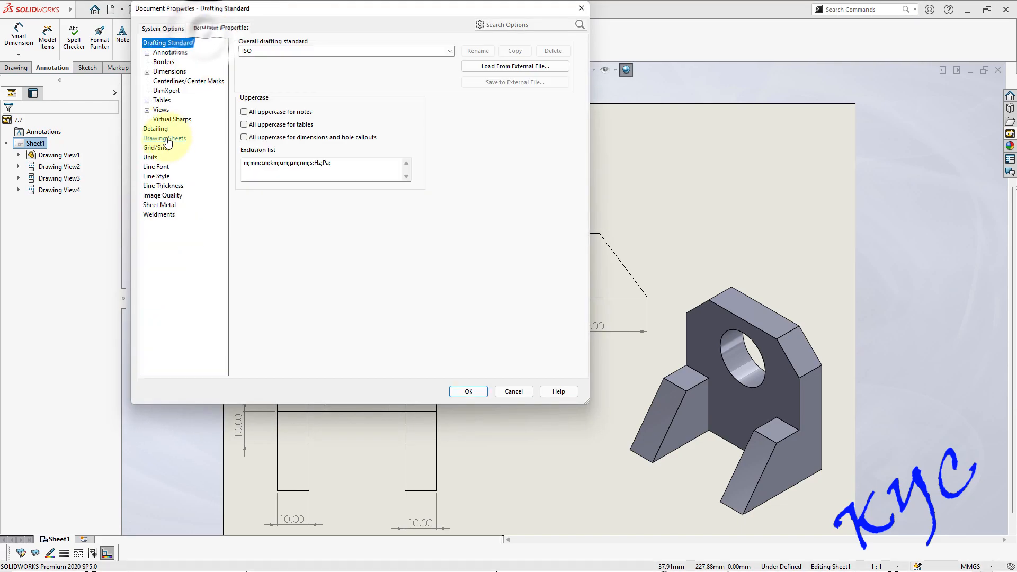
pyautogui.click(169, 70)
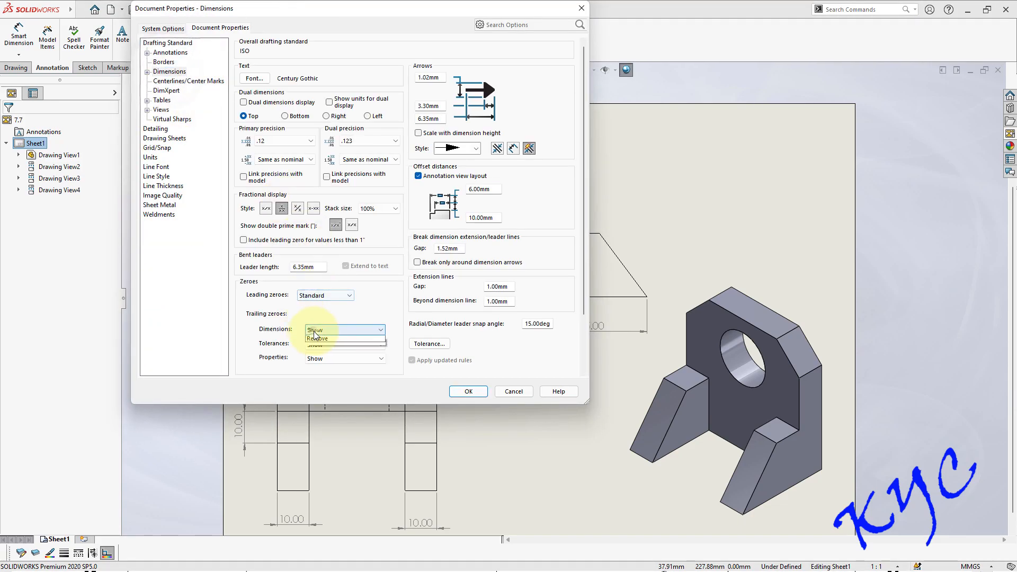
pyautogui.click(317, 330)
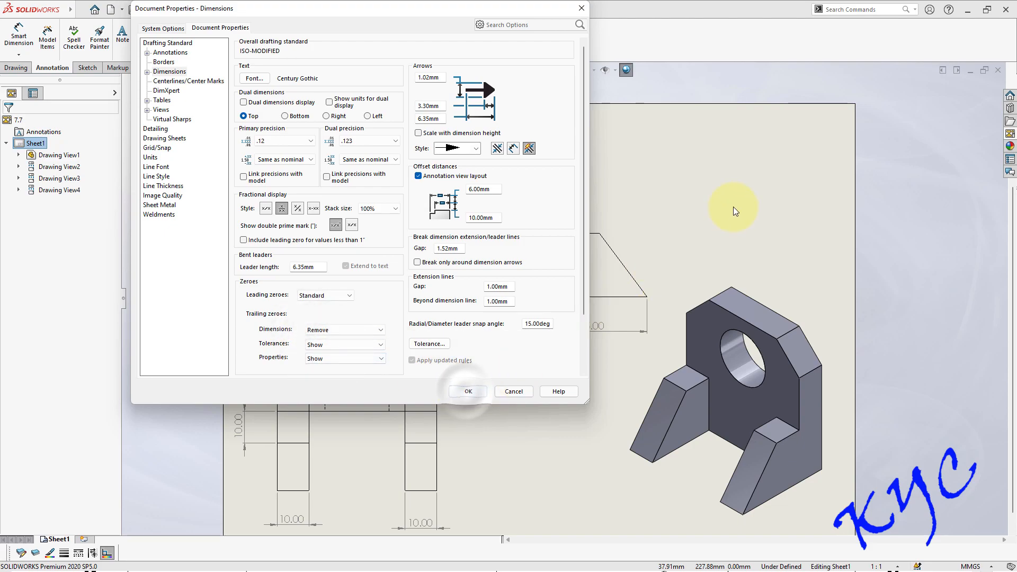
pyautogui.click(468, 391)
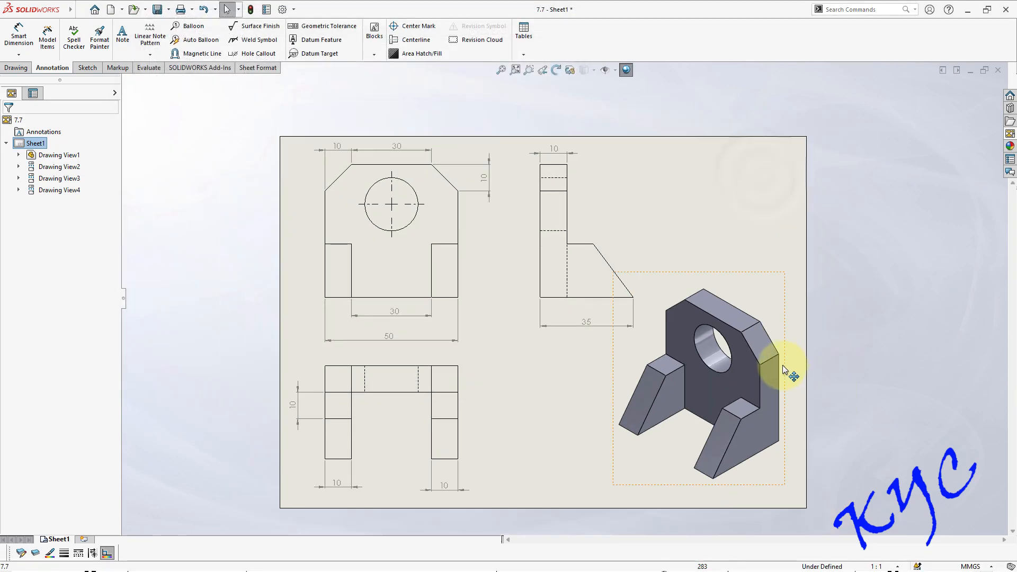